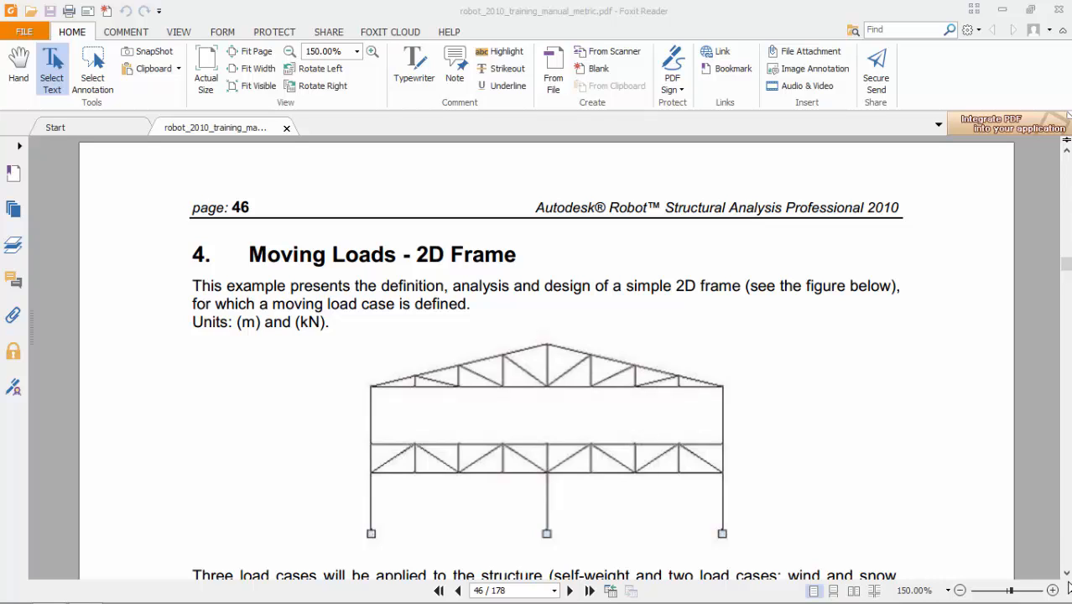
mouse_move(351, 243)
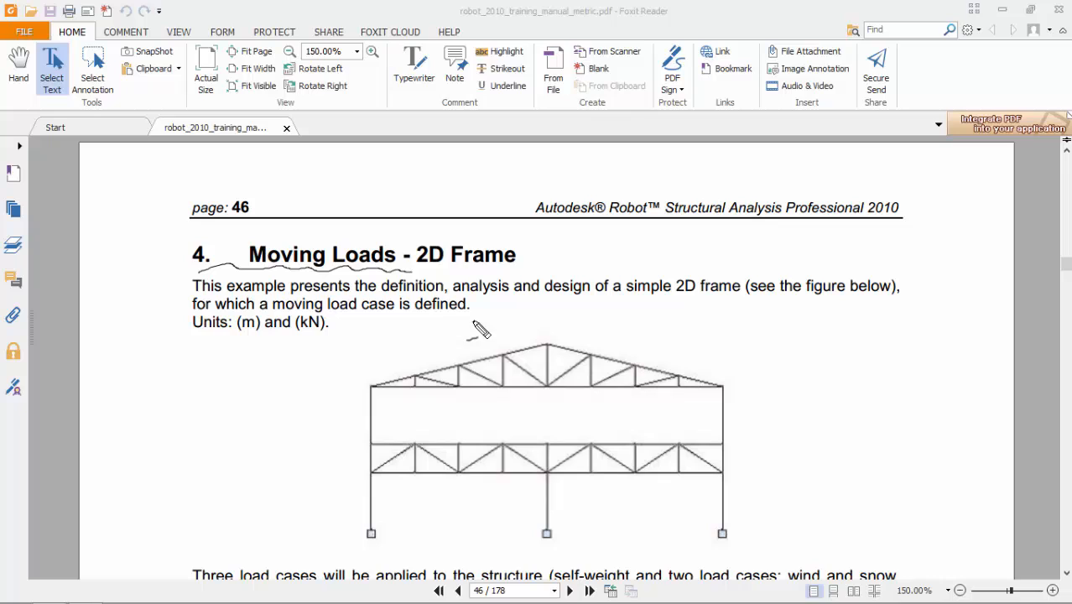
- Create a new Frame 2D Design project from the Robot start page
drag(478, 331, 772, 541)
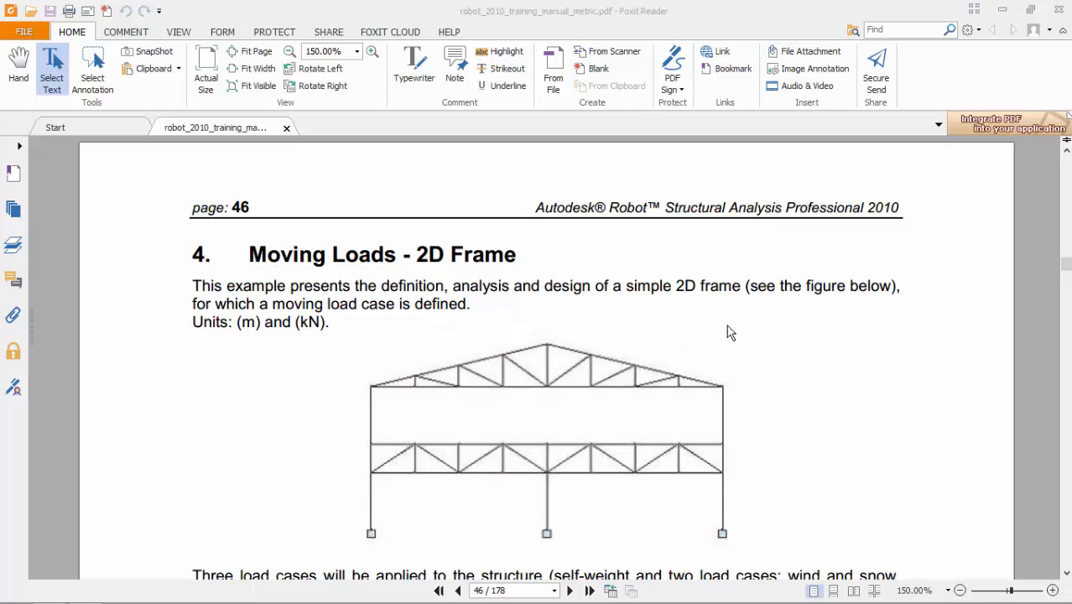
scroll(down, 3)
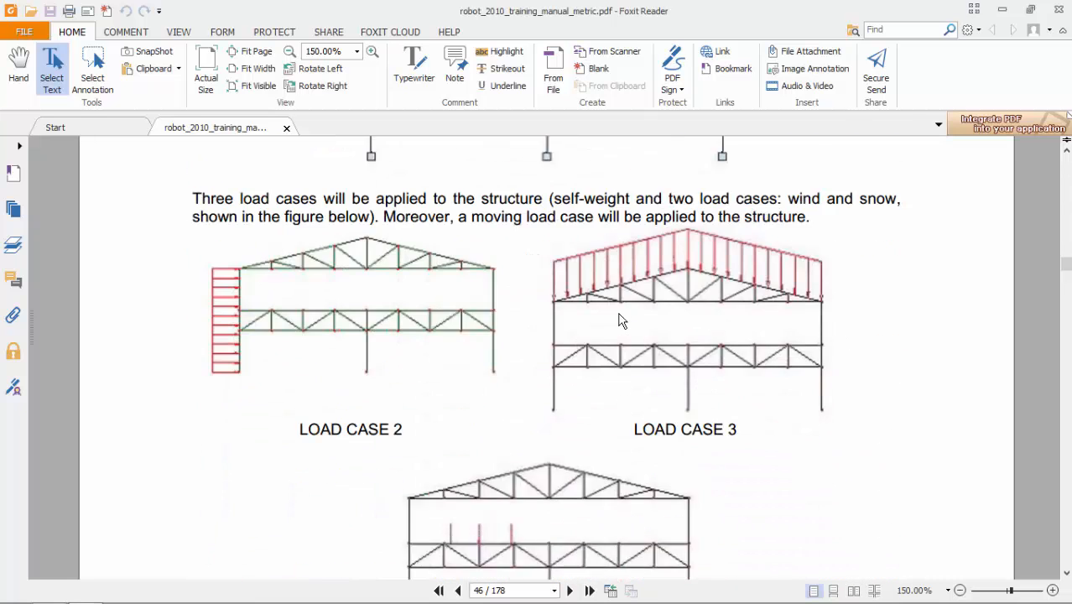
scroll(down, 3)
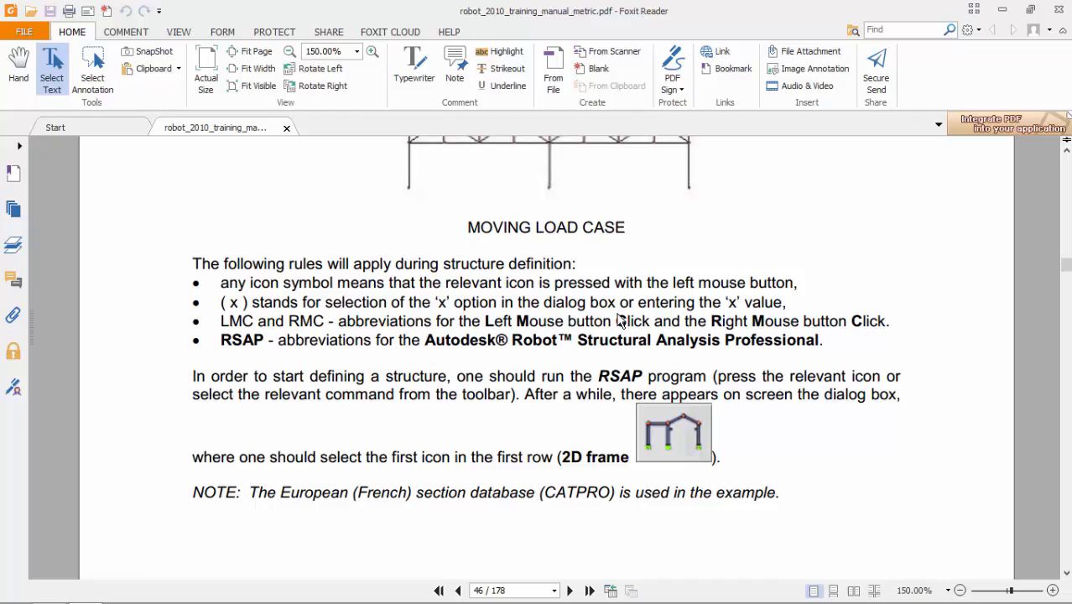
scroll(down, 3)
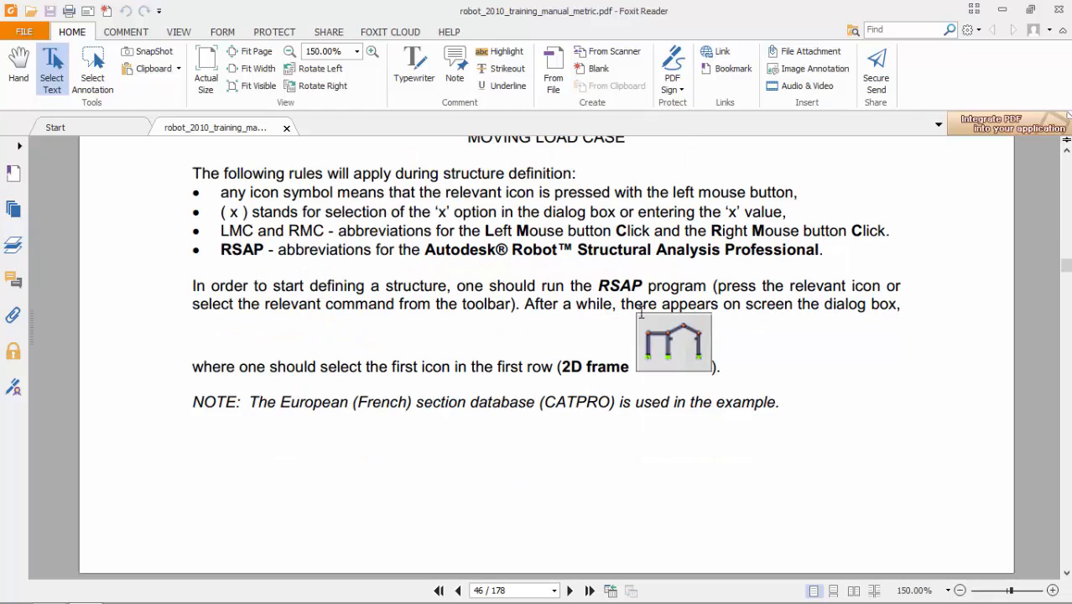
mouse_move(642, 318)
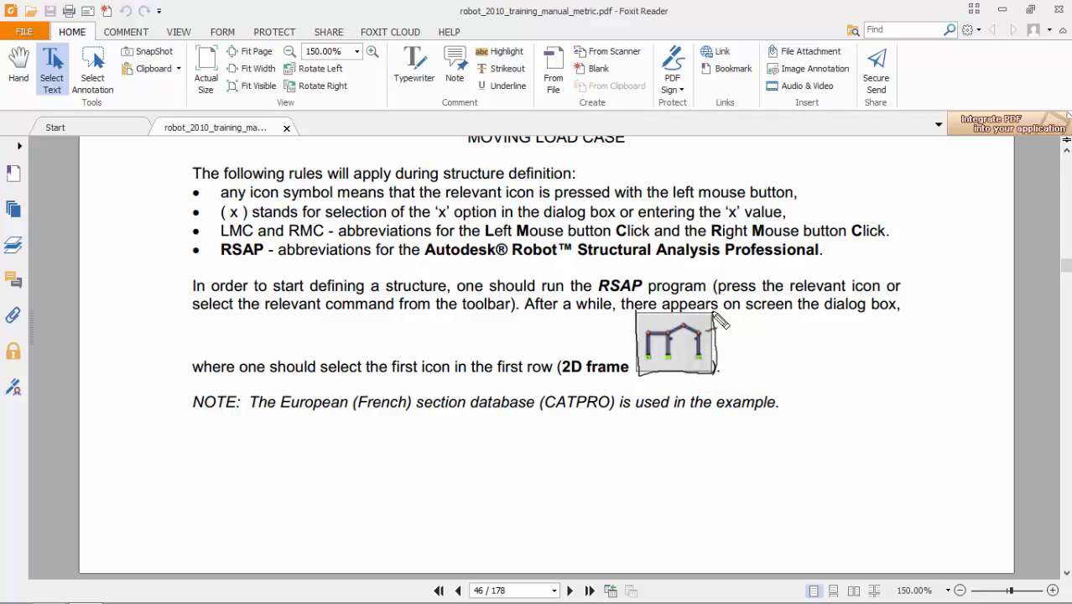
mouse_move(277, 430)
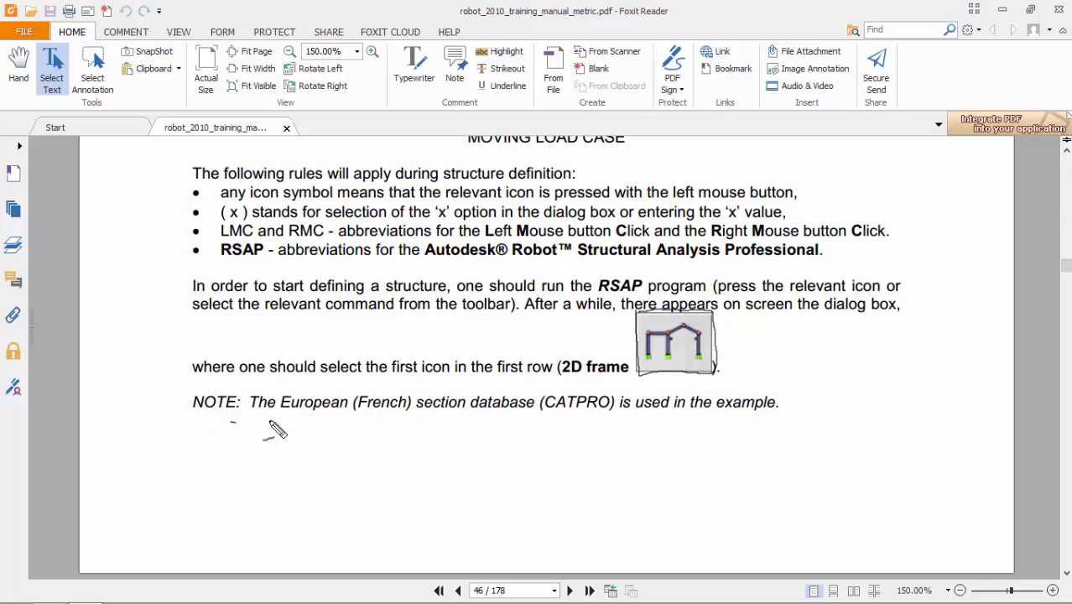
drag(234, 422, 805, 418)
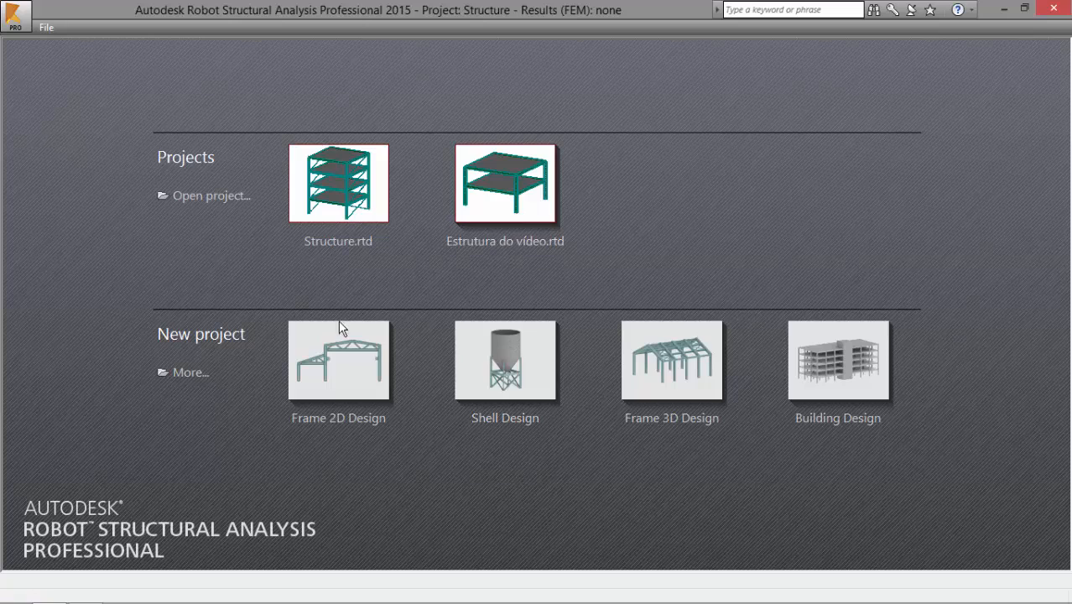
click(338, 361)
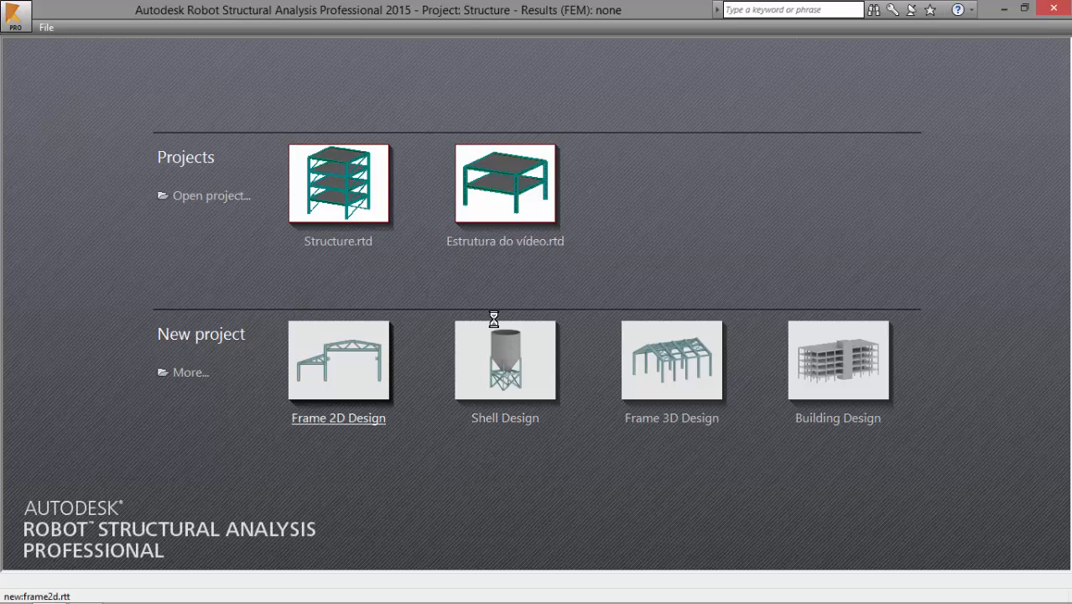
click(505, 361)
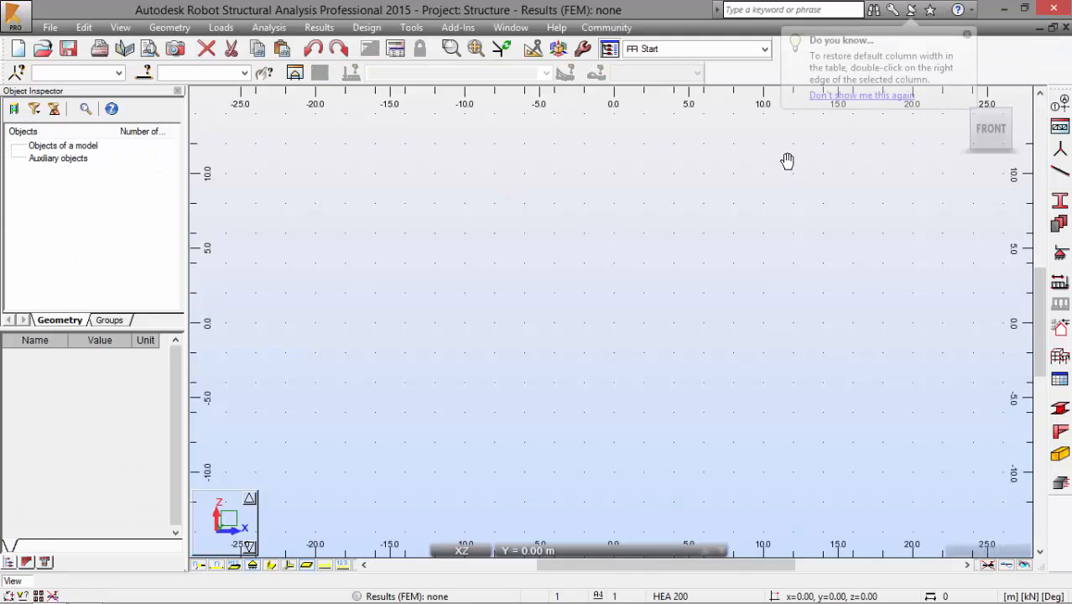
- In Job Preferences, add the SIMPL (Simple Catpro) steel section database and move it to the top
click(411, 28)
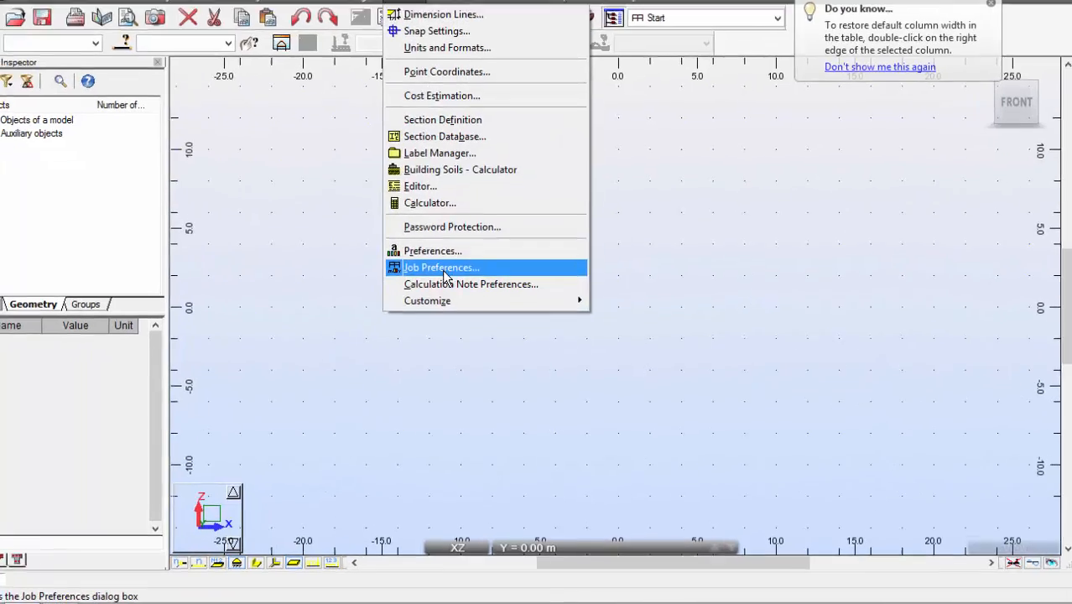
click(440, 267)
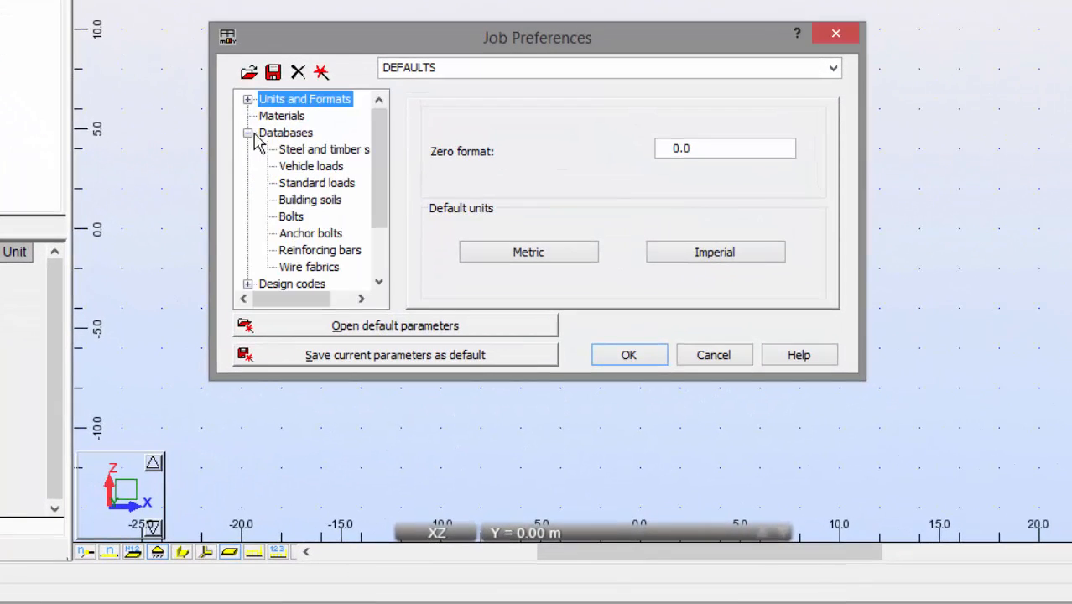
click(323, 150)
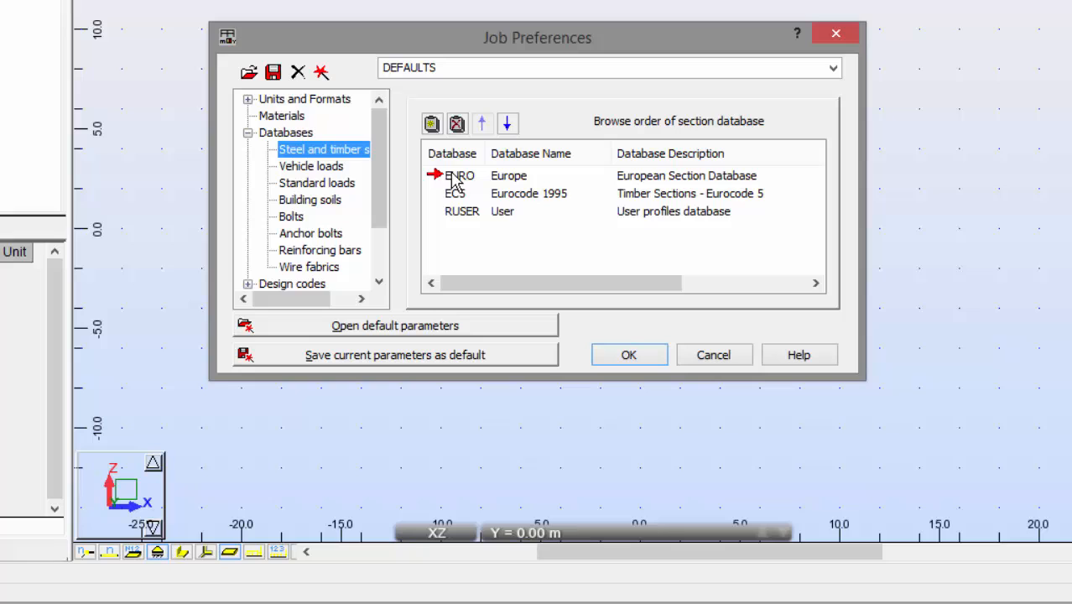
click(431, 123)
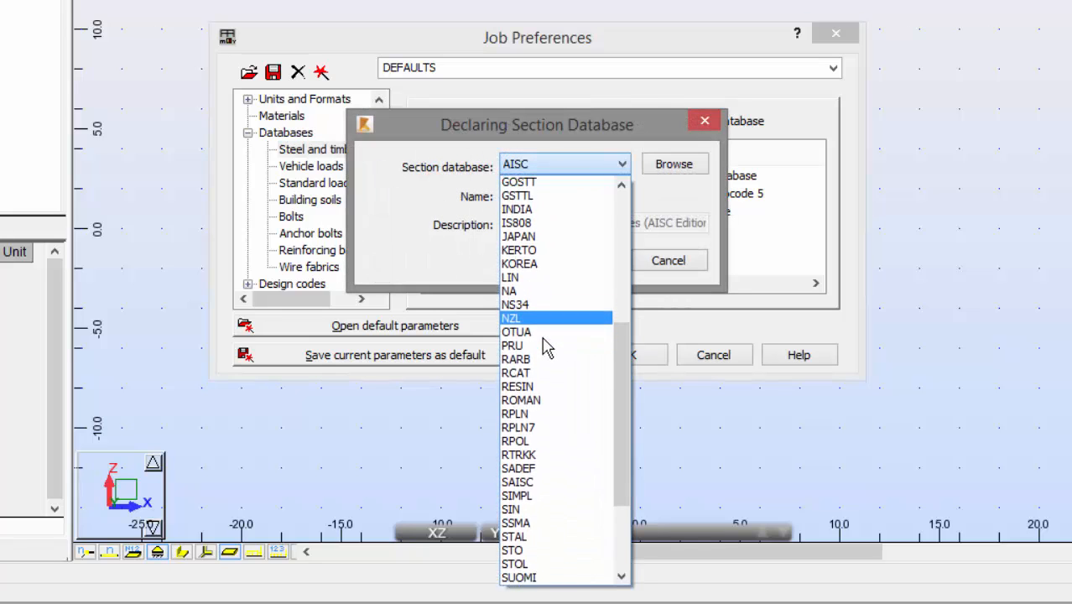
click(518, 496)
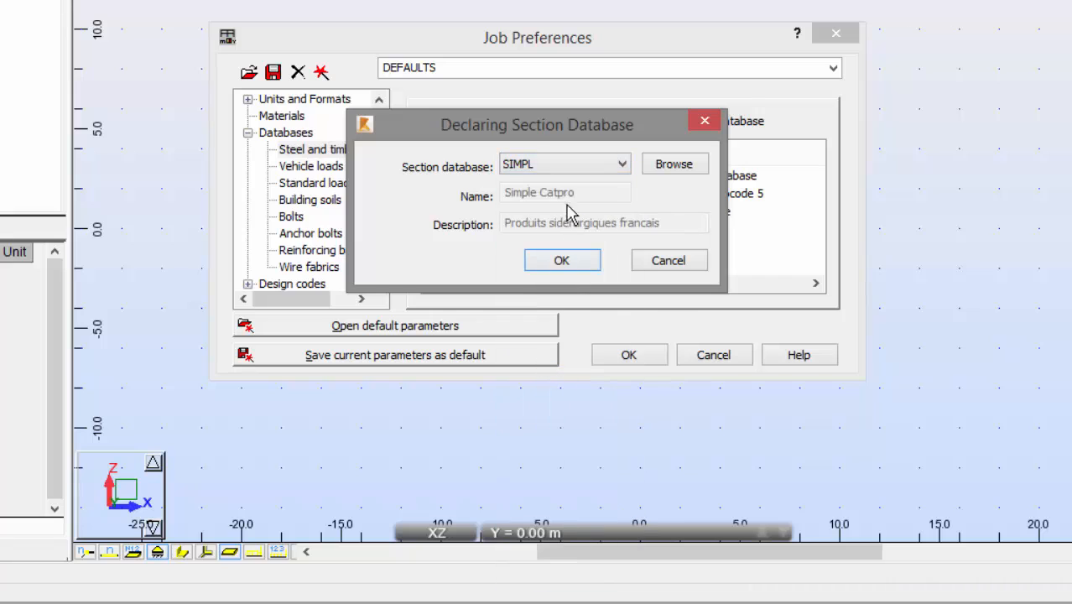
click(562, 260)
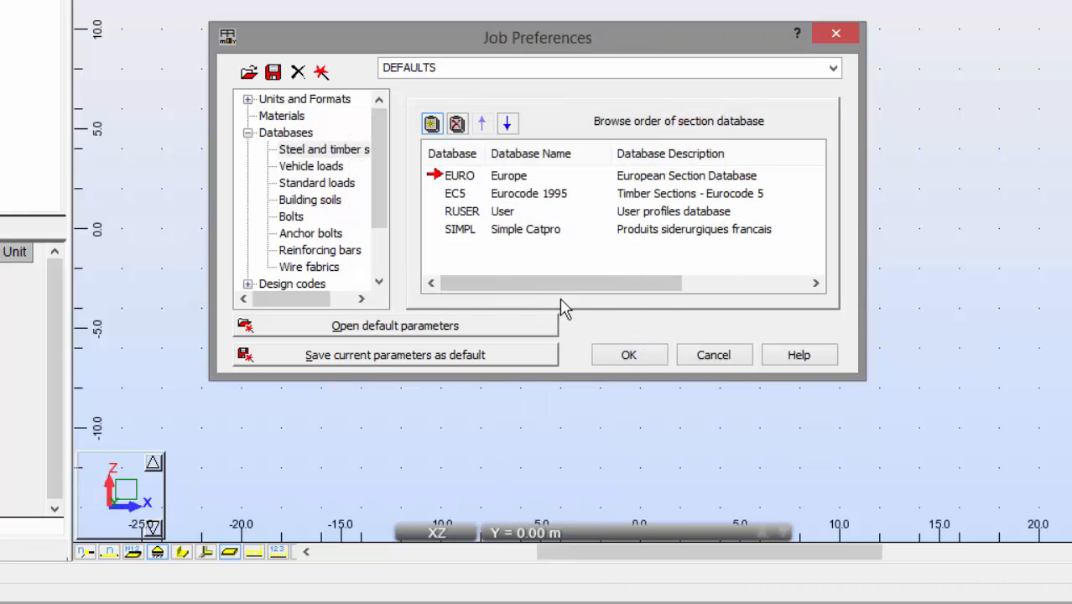
click(482, 124)
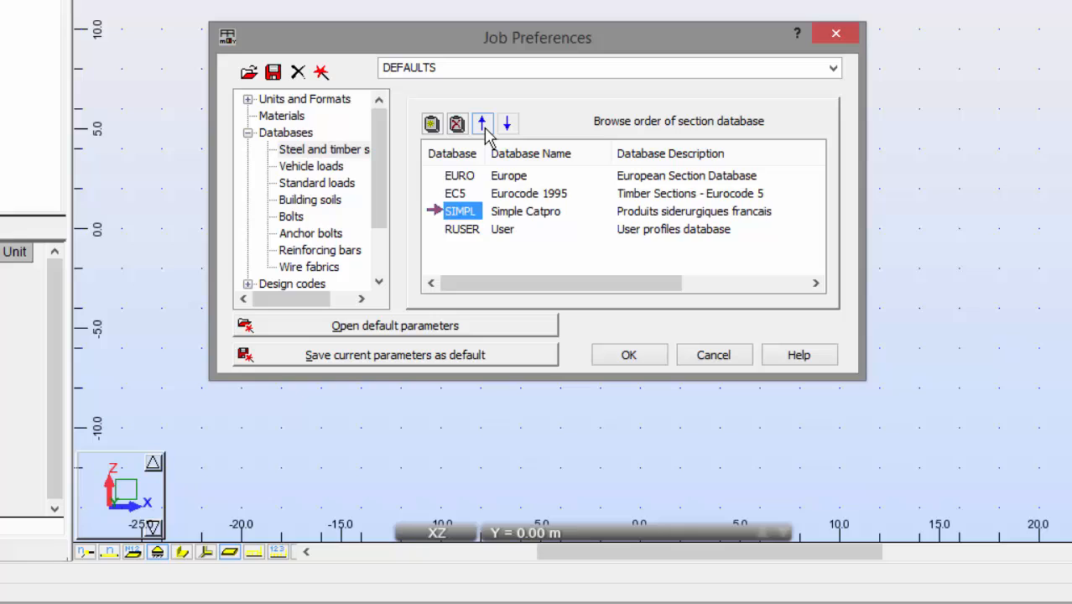
click(482, 123)
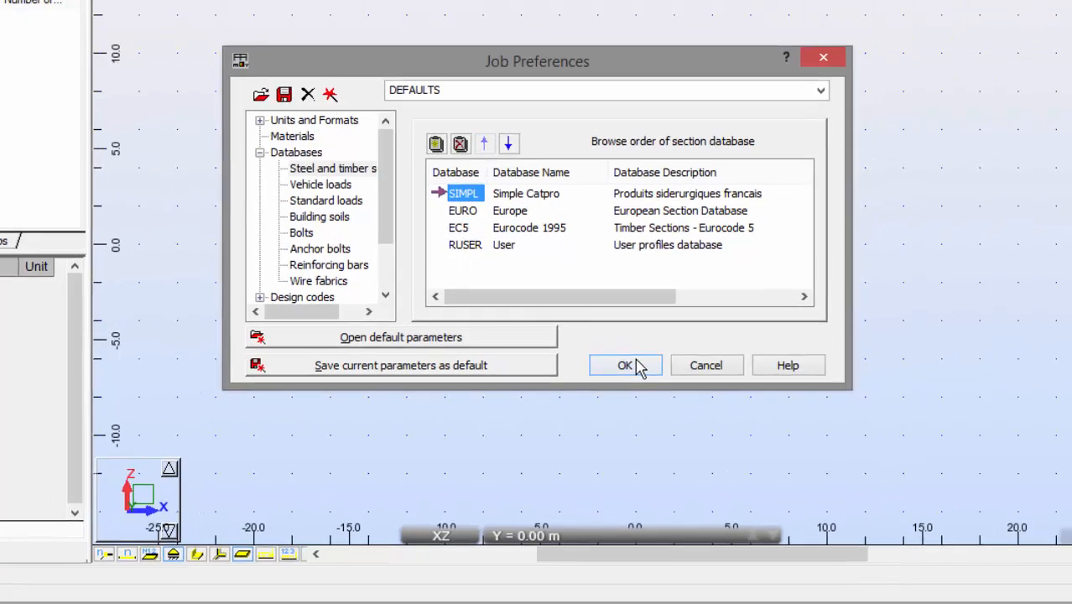
click(625, 365)
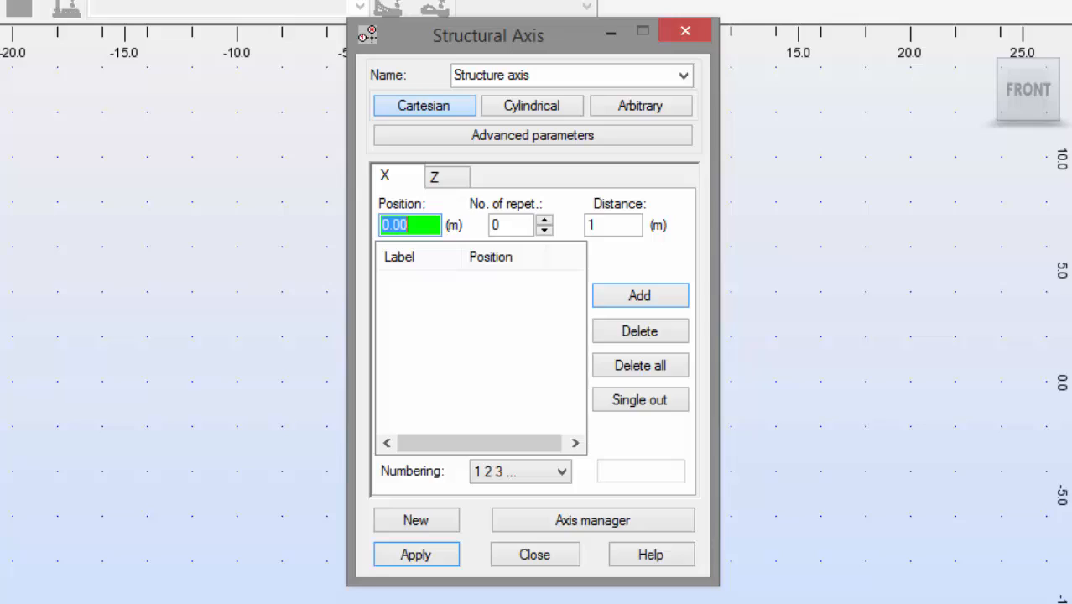
- Add five X axes at 3 m spacing and Z levels at 0, 3, 5 and 6
click(510, 224)
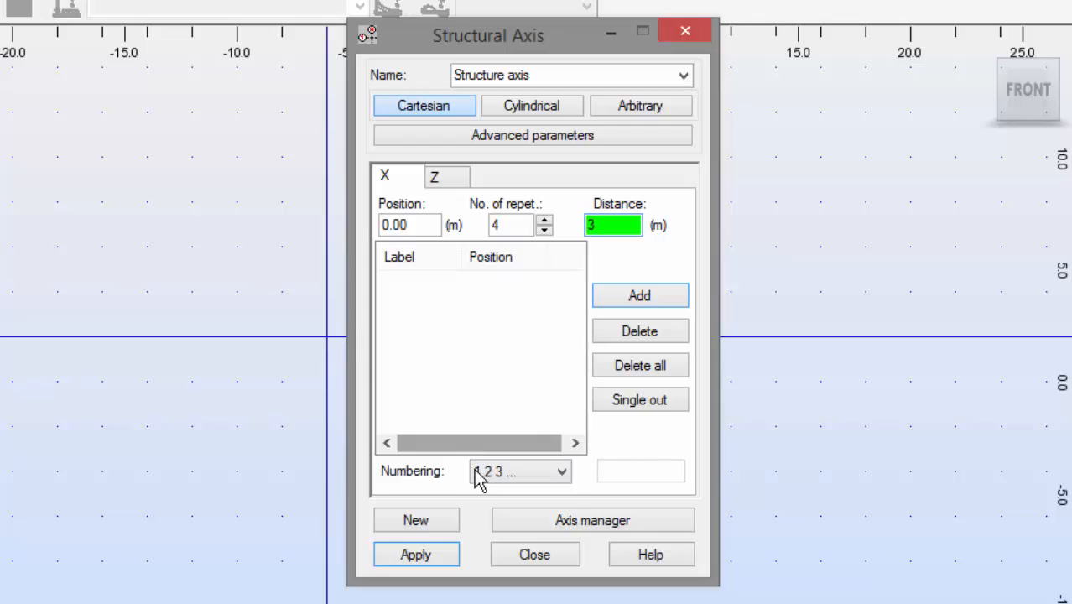
click(639, 295)
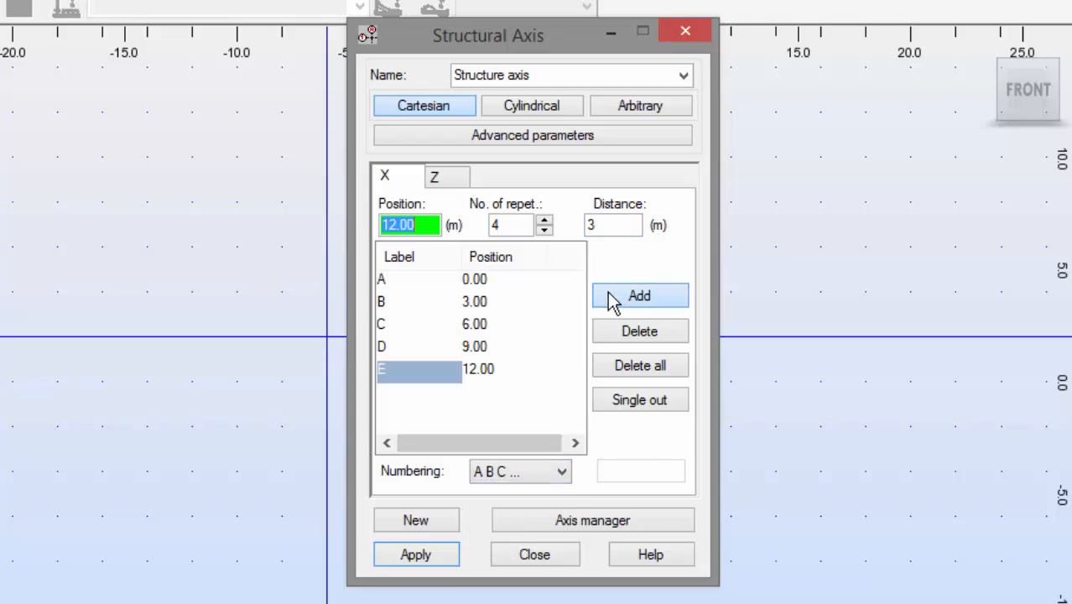
click(434, 176)
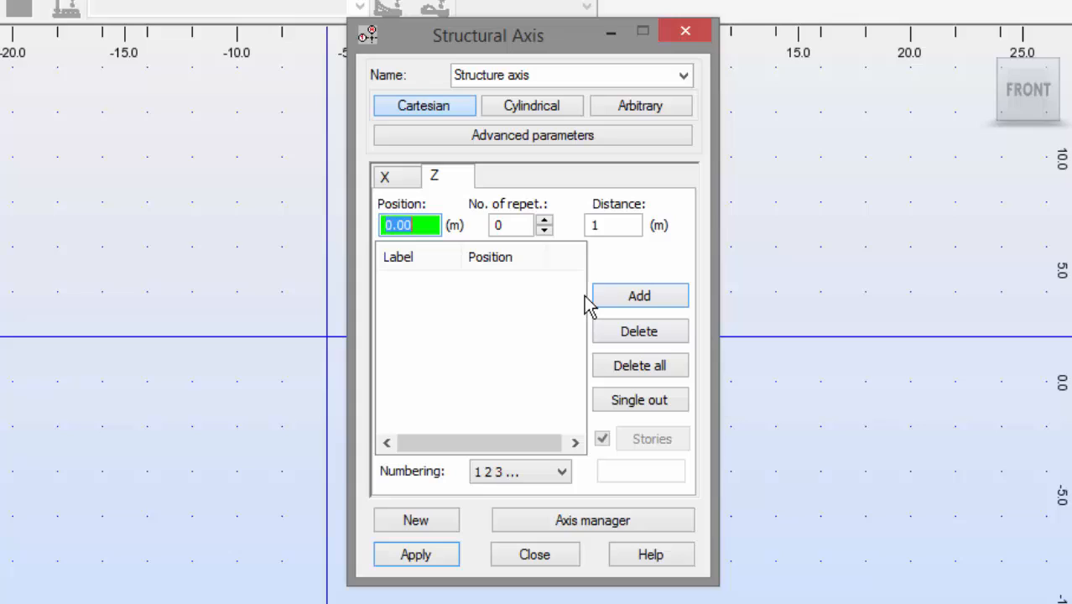
click(640, 296)
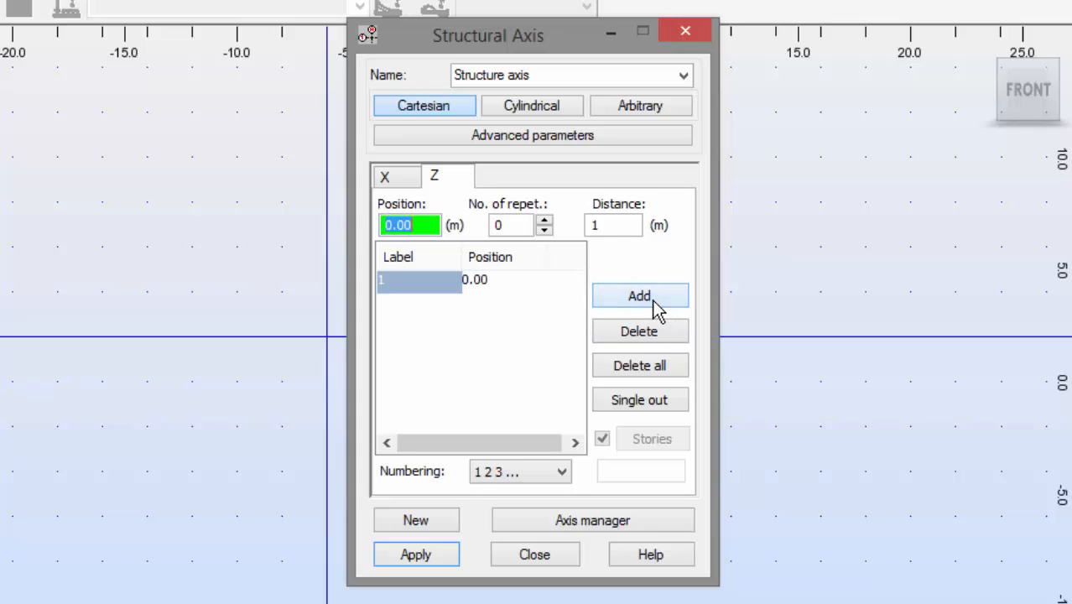
click(640, 296)
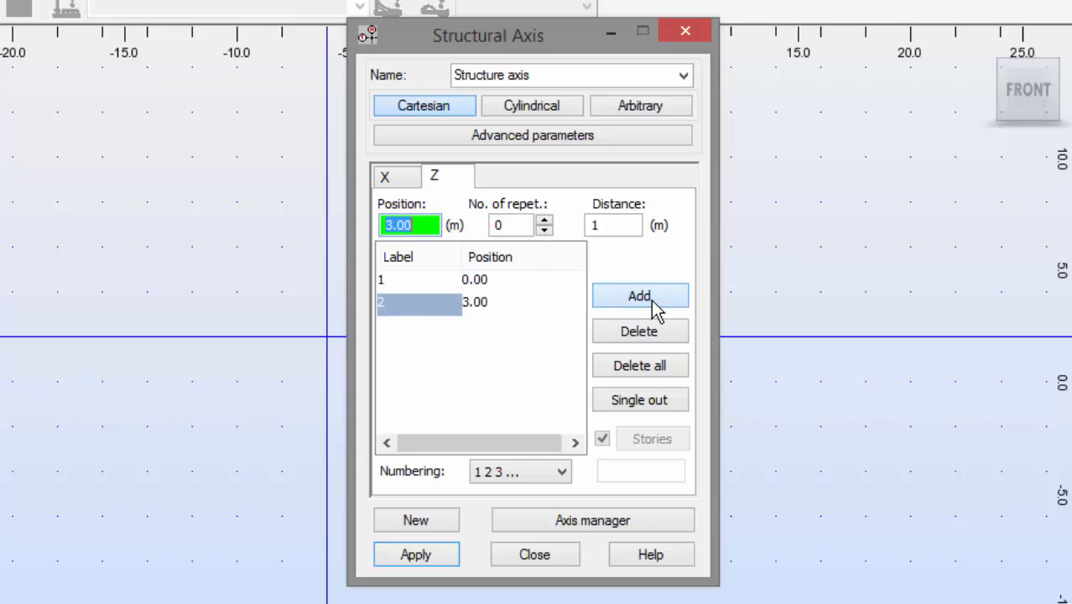
click(640, 295)
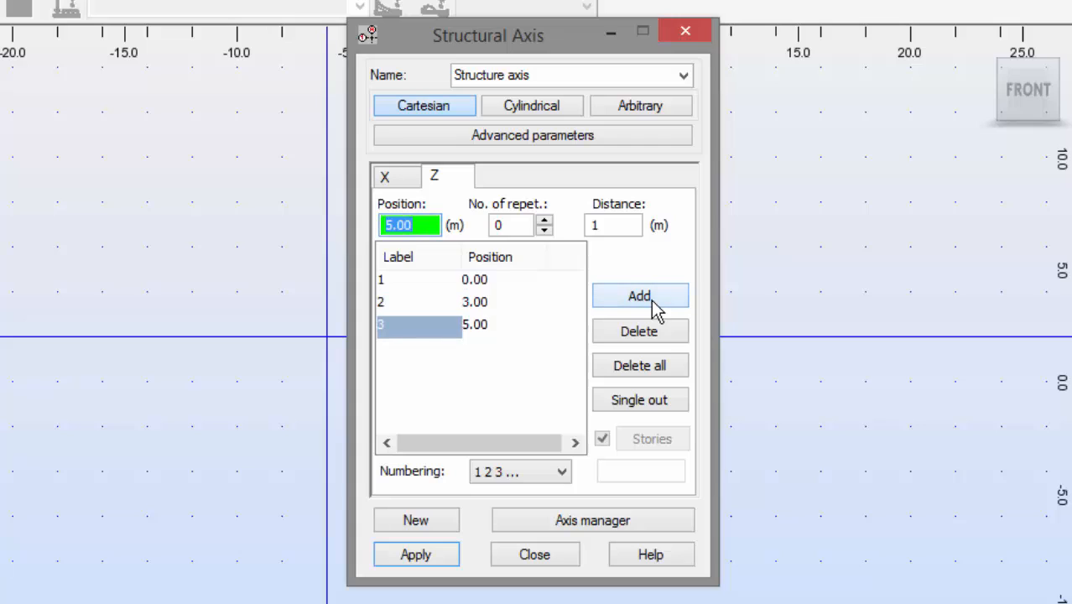
text(6)
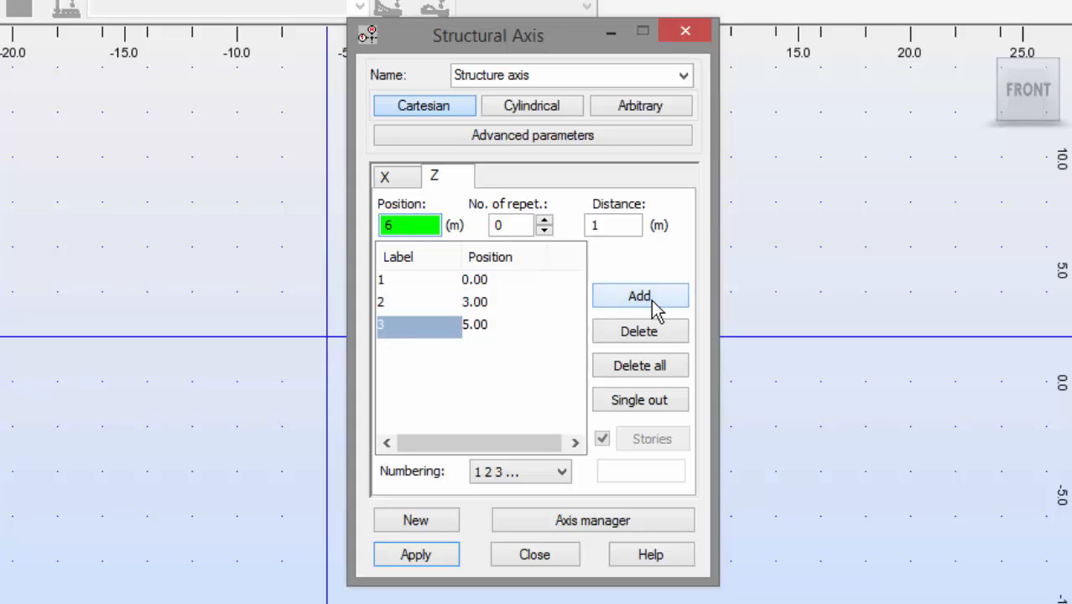
click(639, 295)
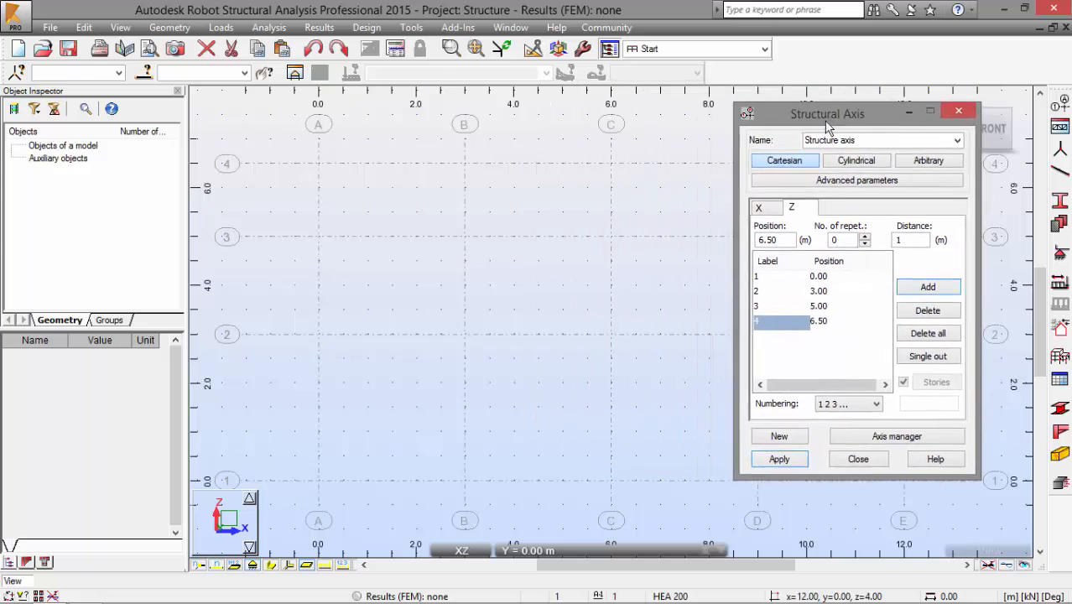
drag(826, 114, 878, 102)
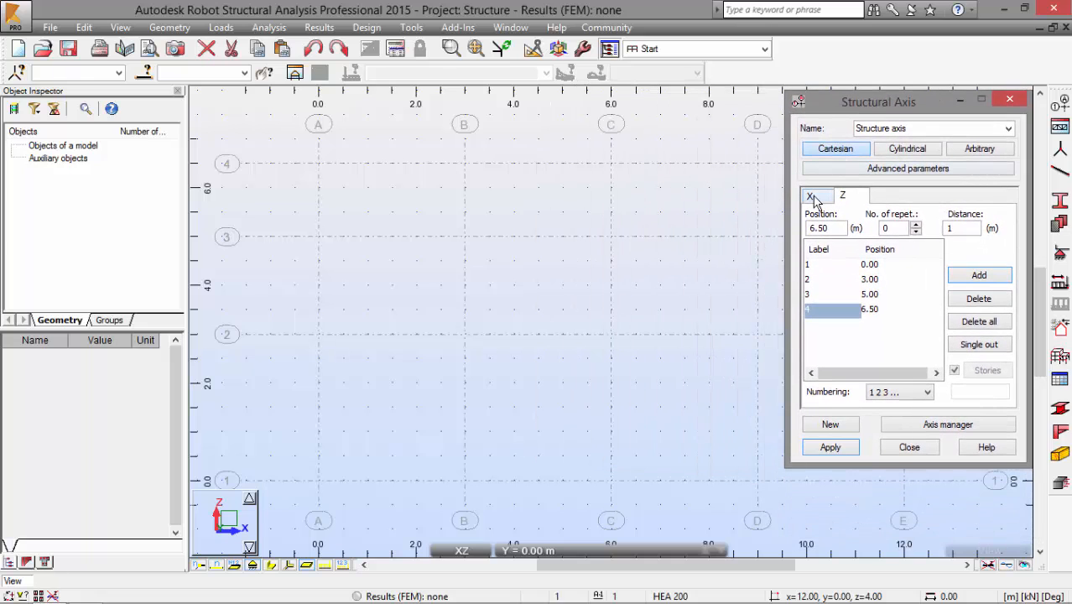
click(979, 275)
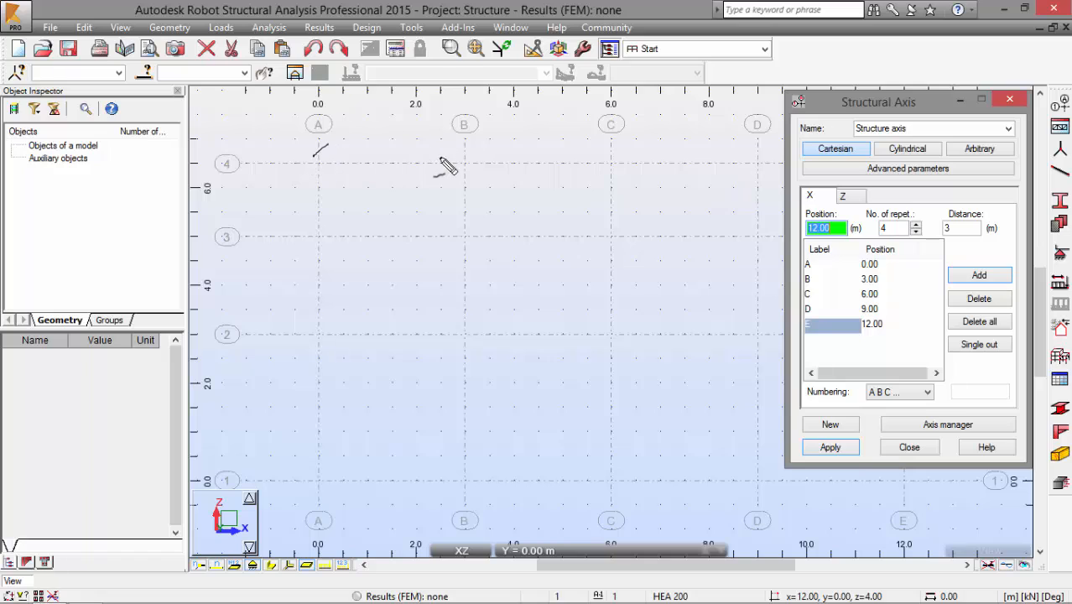
mouse_move(323, 159)
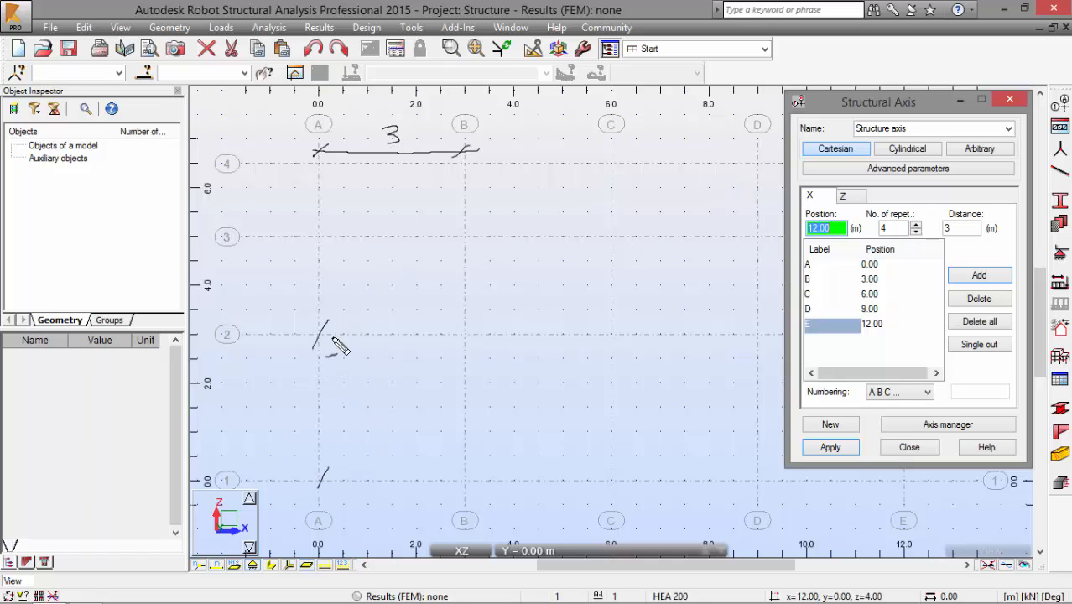
mouse_move(348, 346)
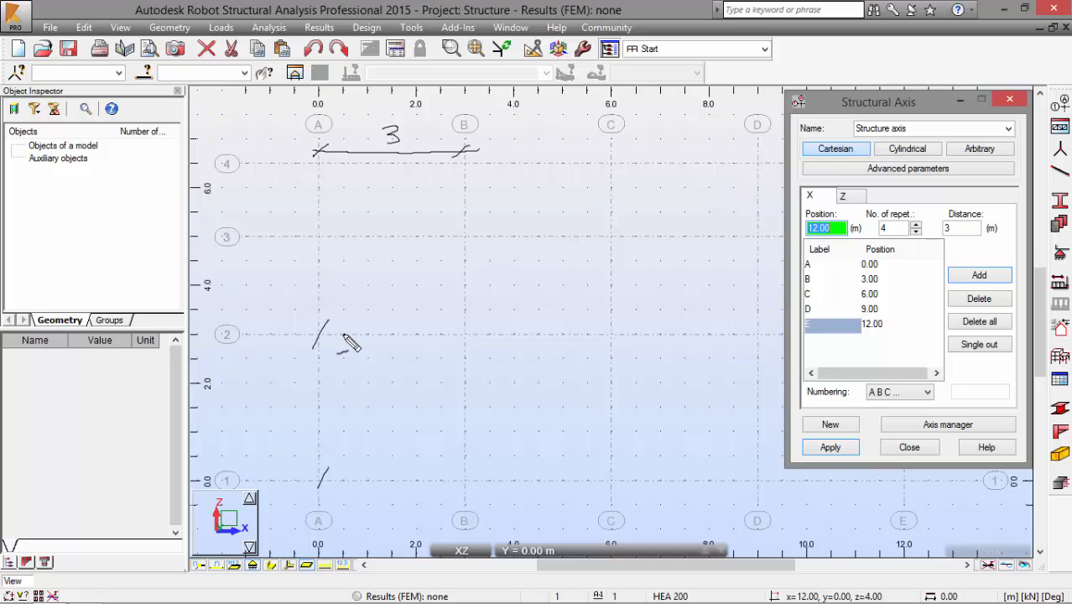
mouse_move(327, 365)
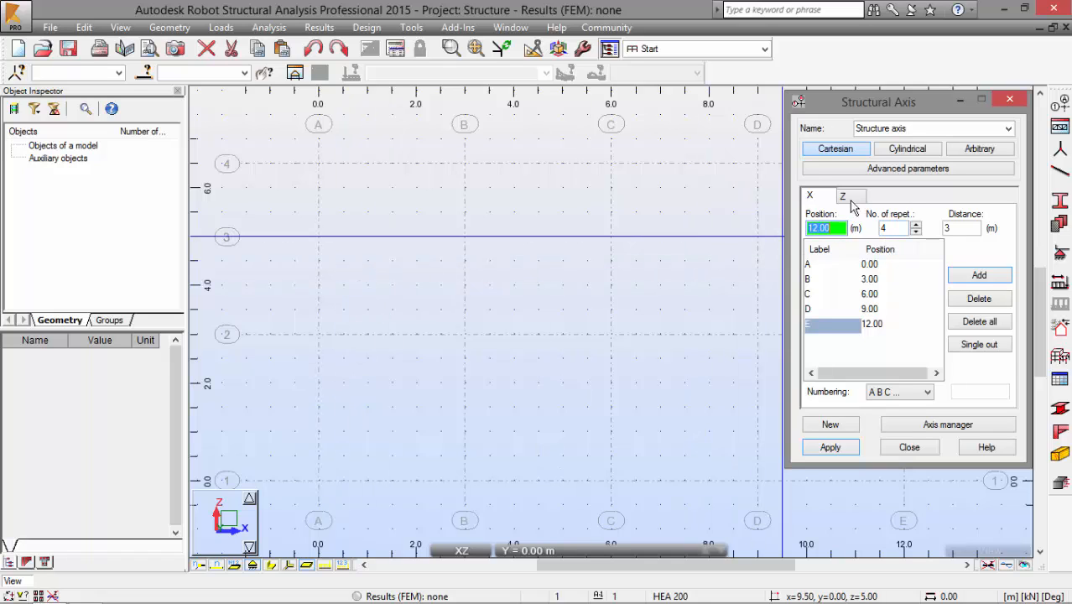
click(842, 196)
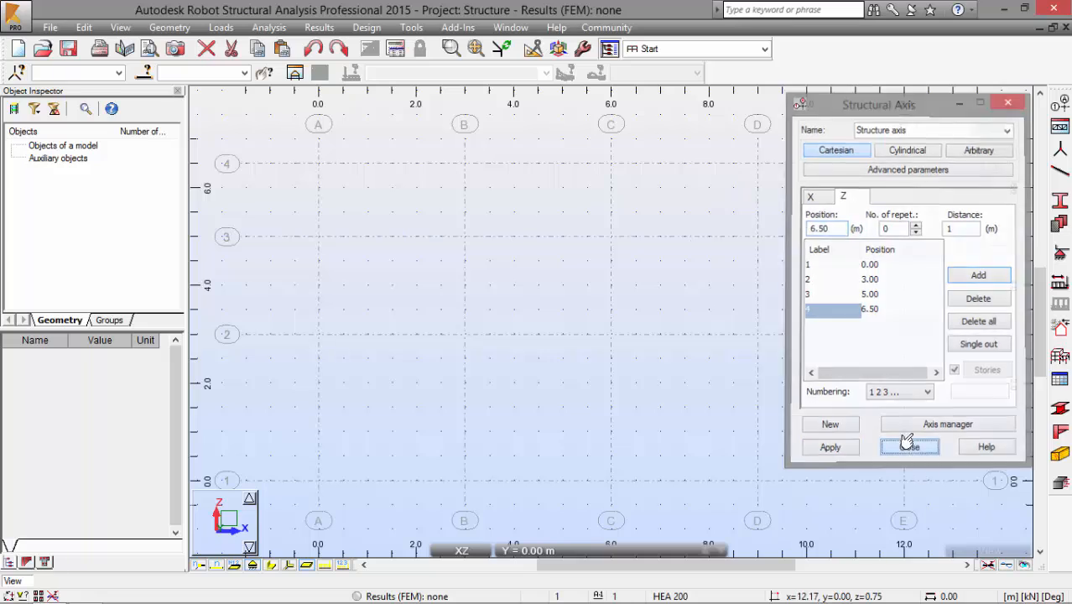
- Close the Structural Axis dialog and delete the IPE 100 and IPE 200 sections
click(909, 447)
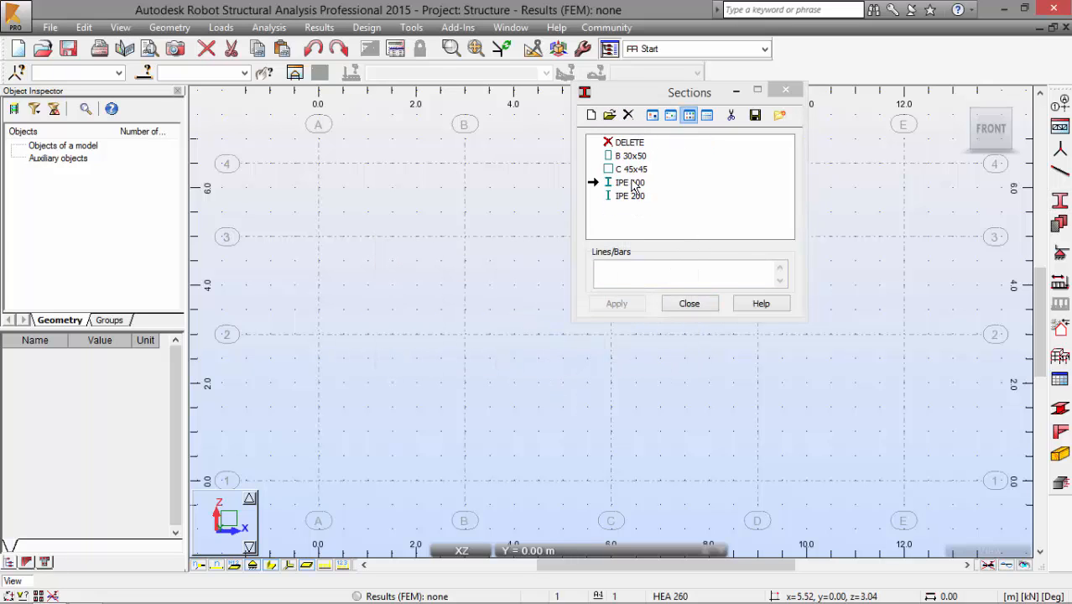
click(609, 141)
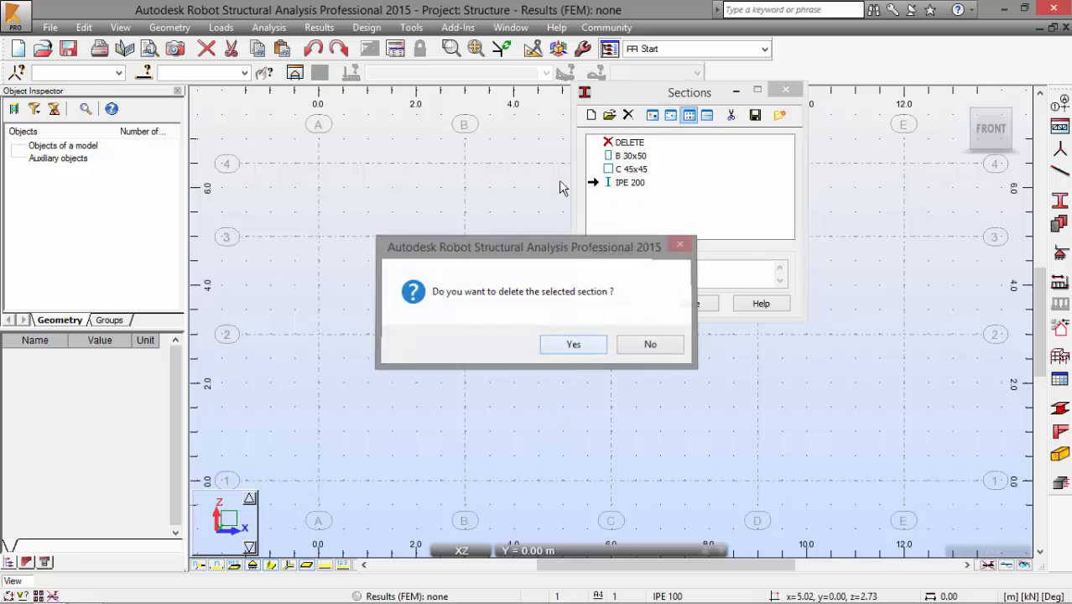
click(574, 344)
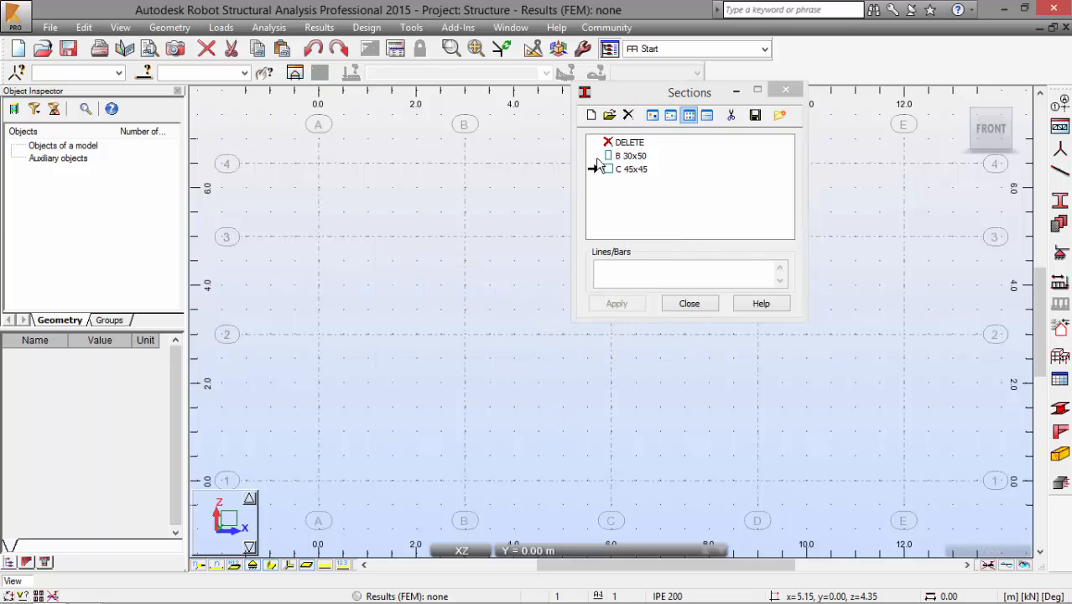
click(911, 412)
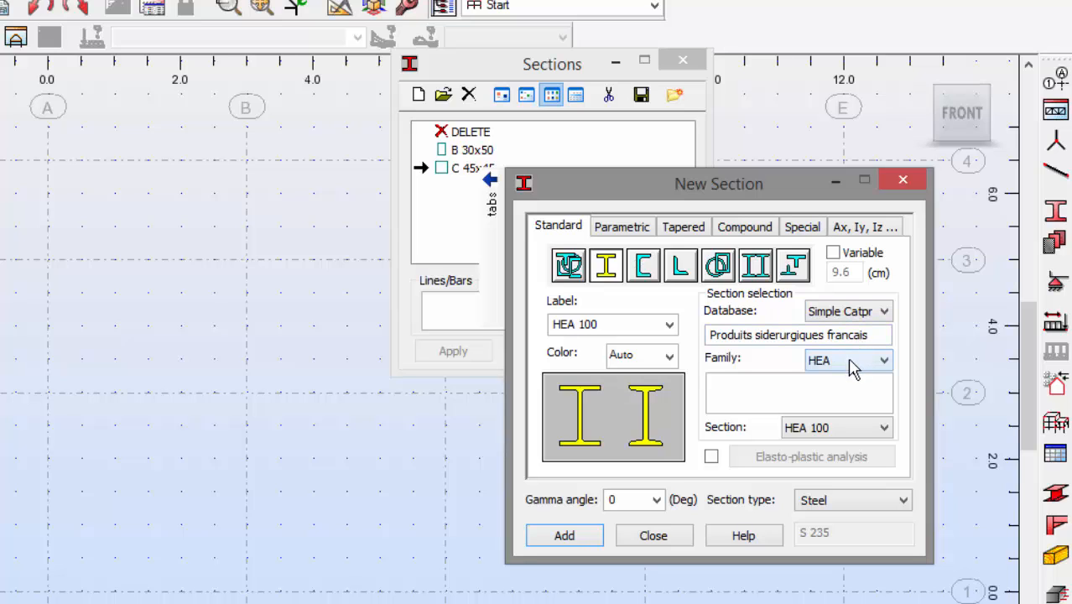
- Add the HEA 200, HEA 260 and IPE 200 profiles to the section list
click(884, 428)
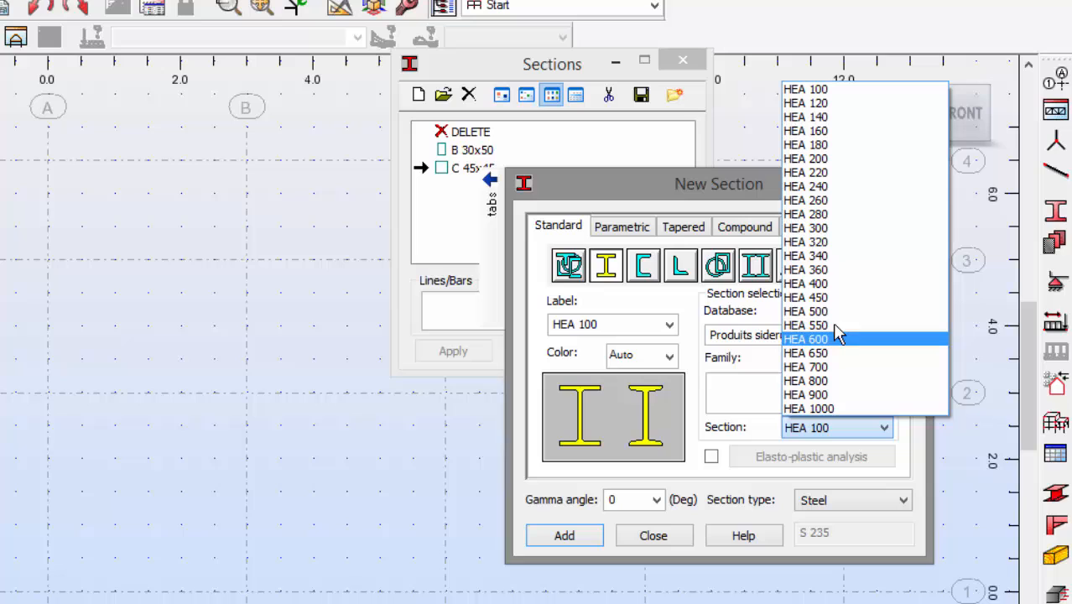
click(805, 159)
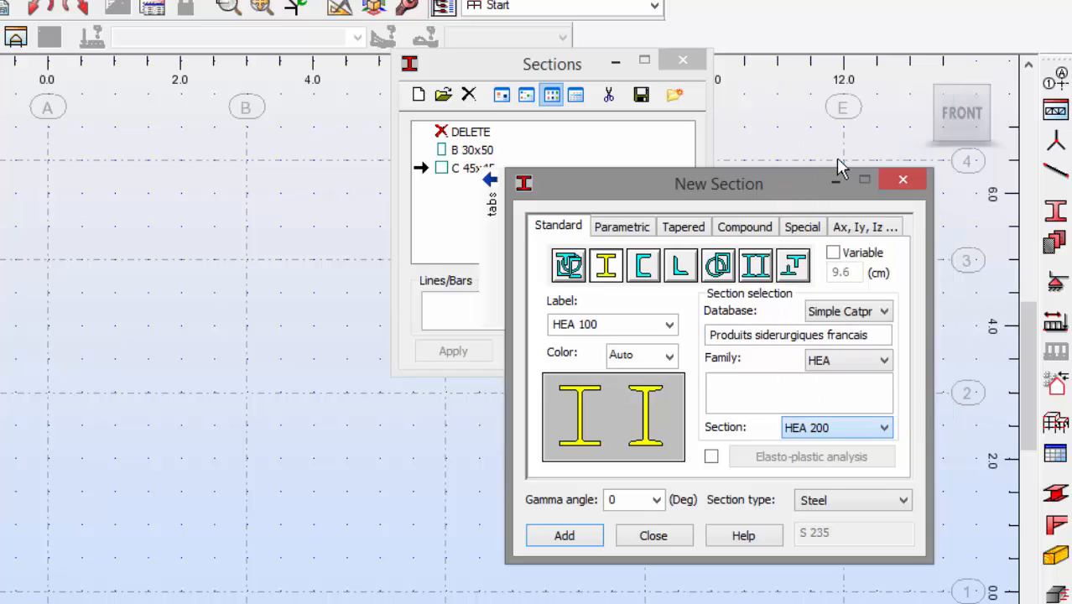
click(882, 428)
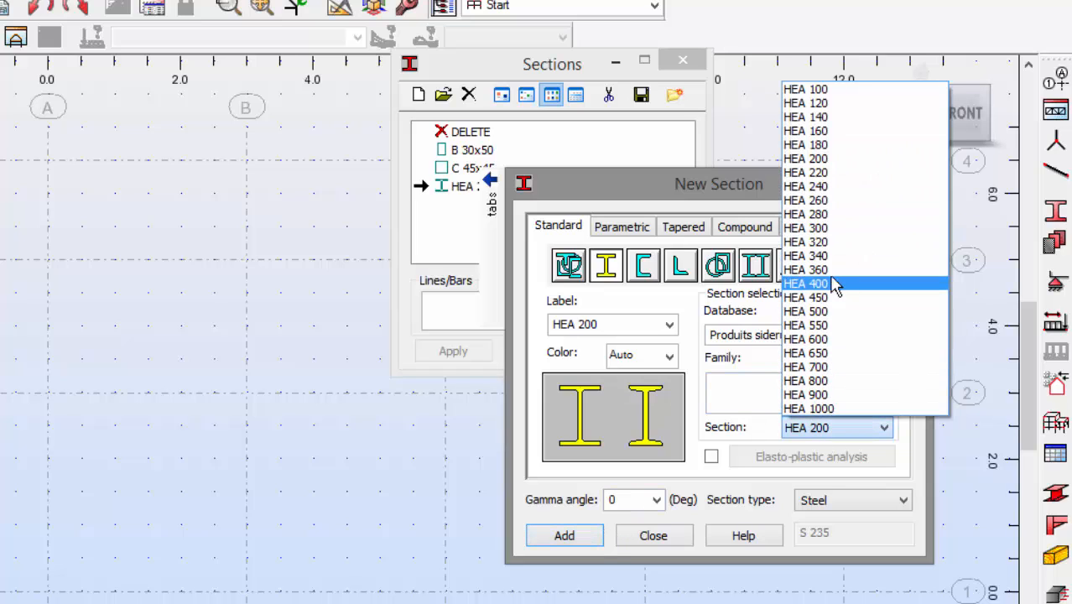
mouse_move(848, 186)
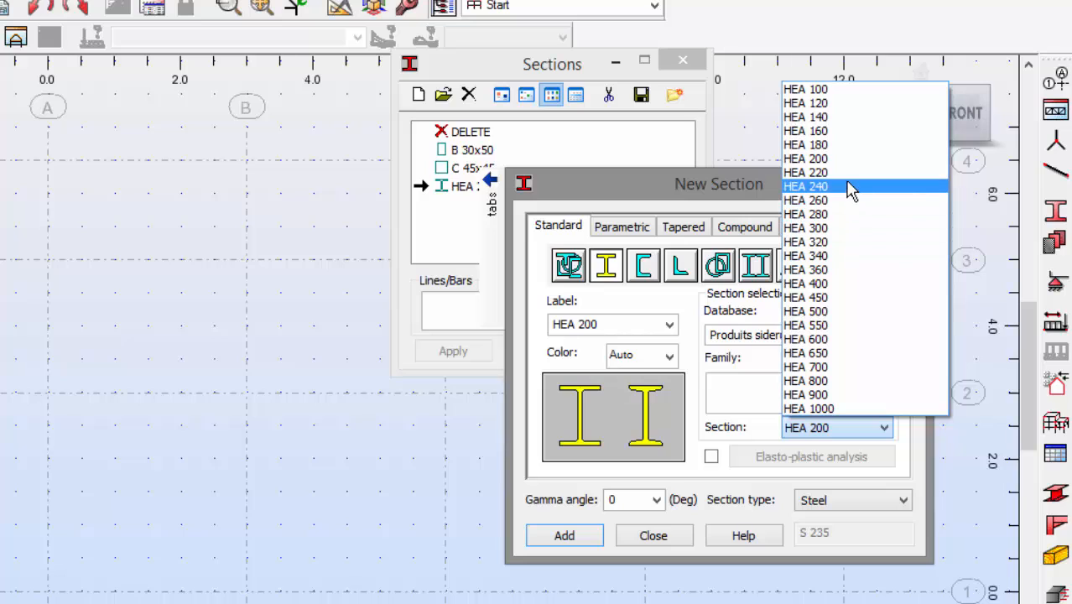
click(805, 199)
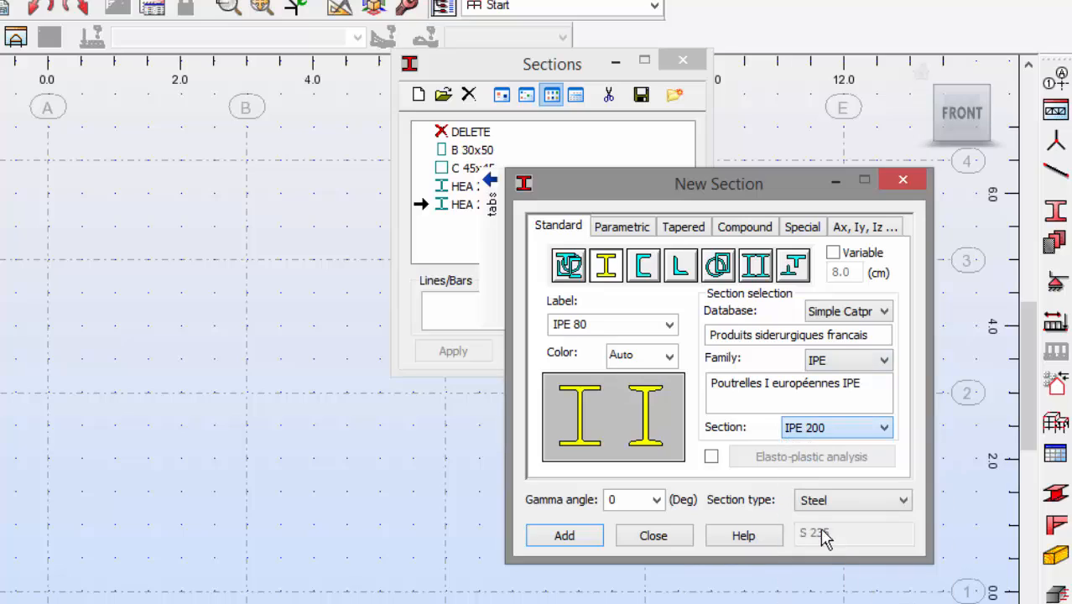
click(563, 536)
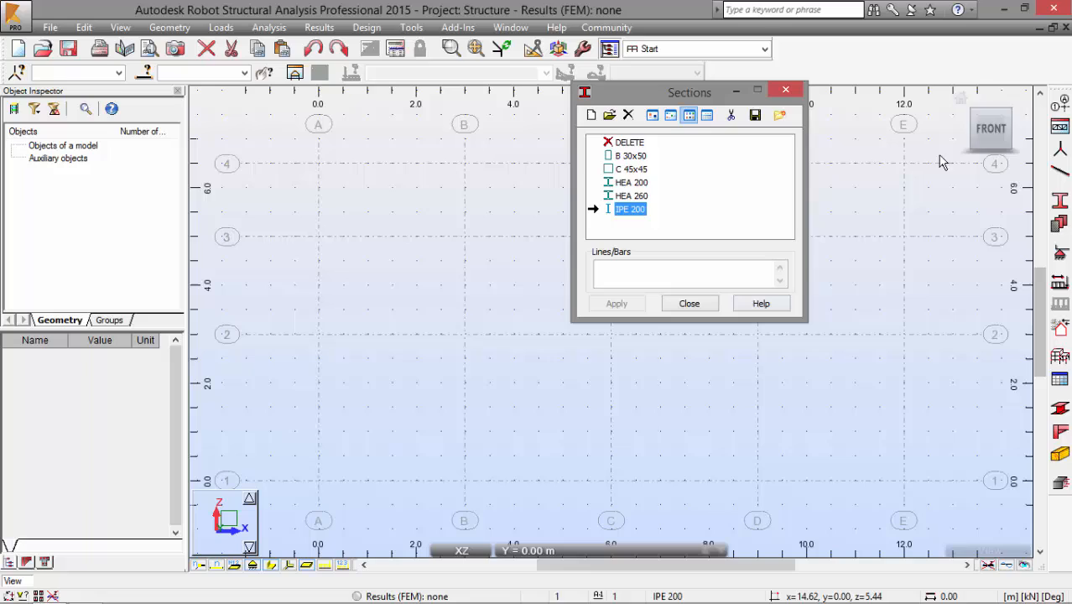
- Set the bar type to Column with an HEA 260 section and add the axis A column
click(689, 303)
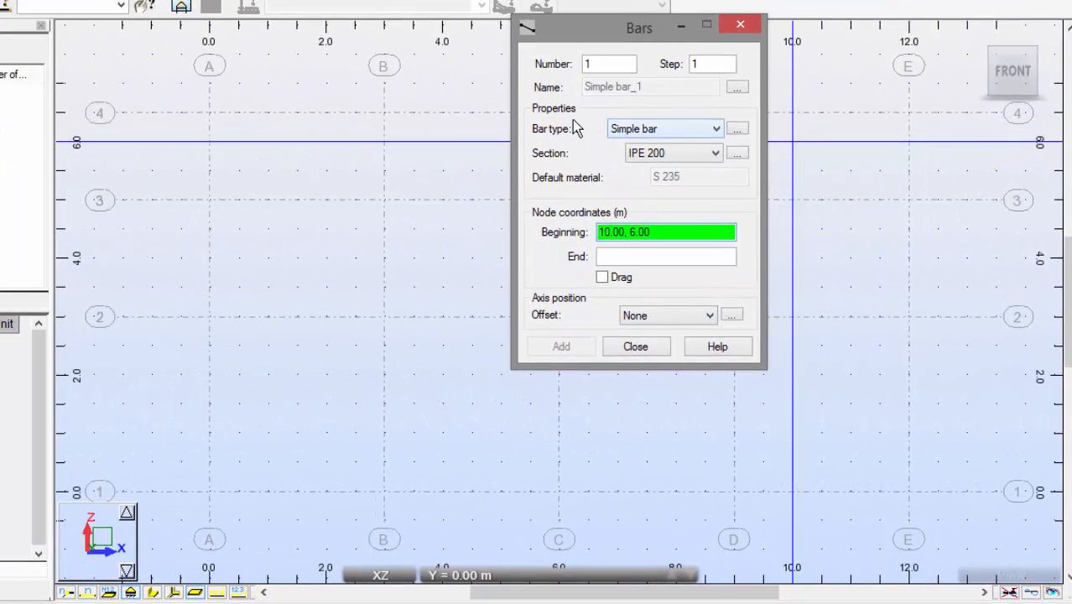
click(717, 128)
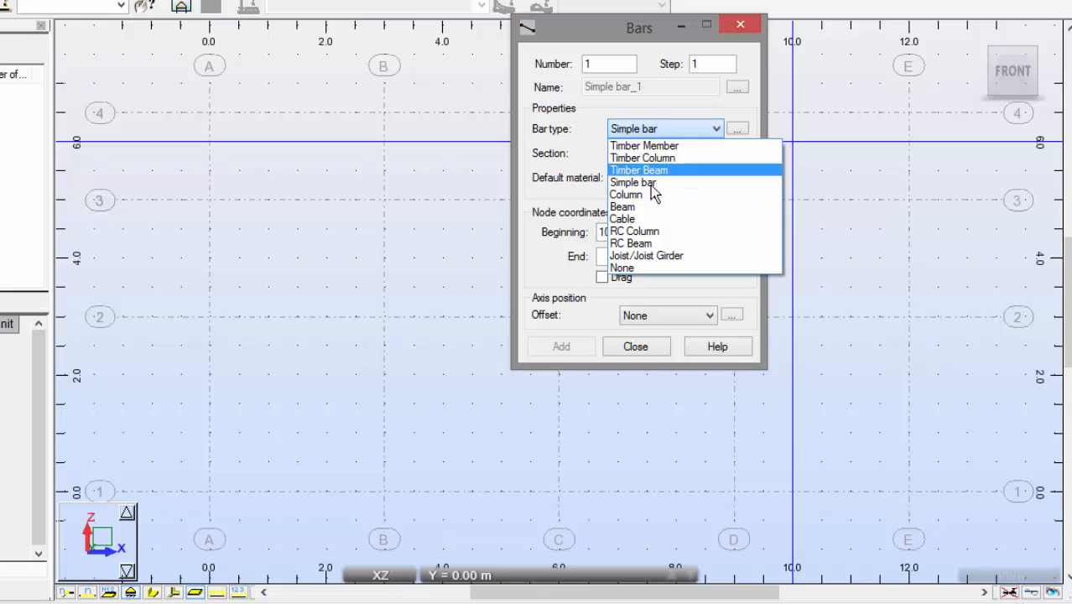
click(626, 194)
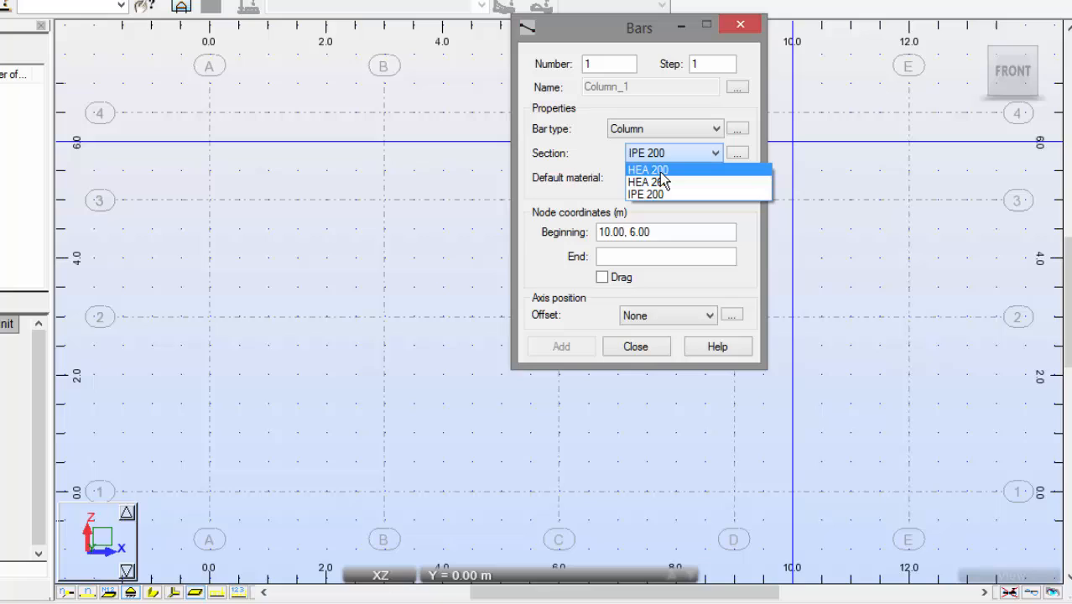
click(648, 182)
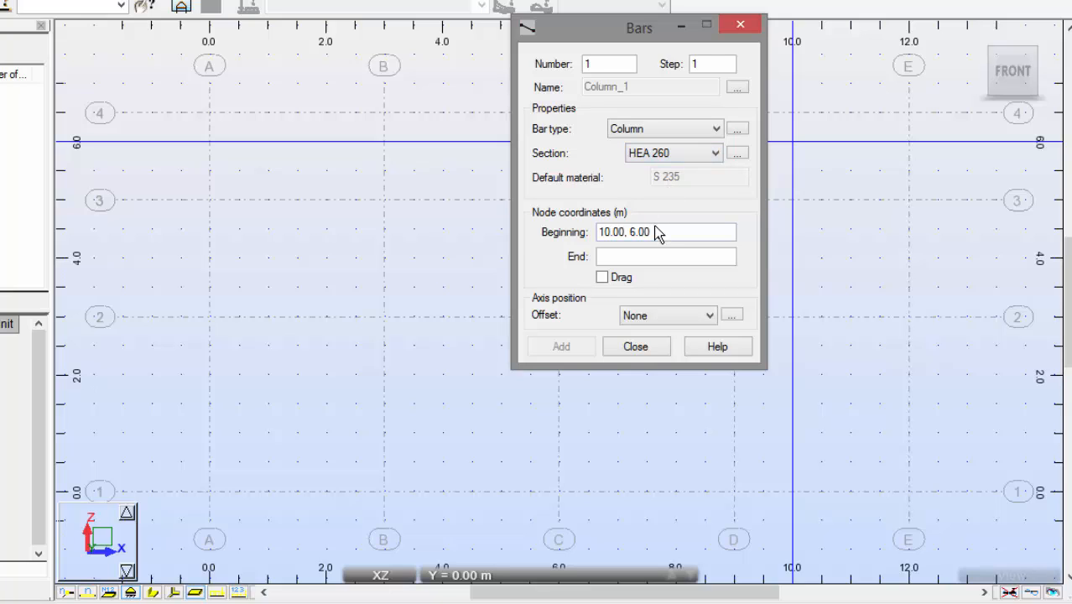
triple_click(666, 232)
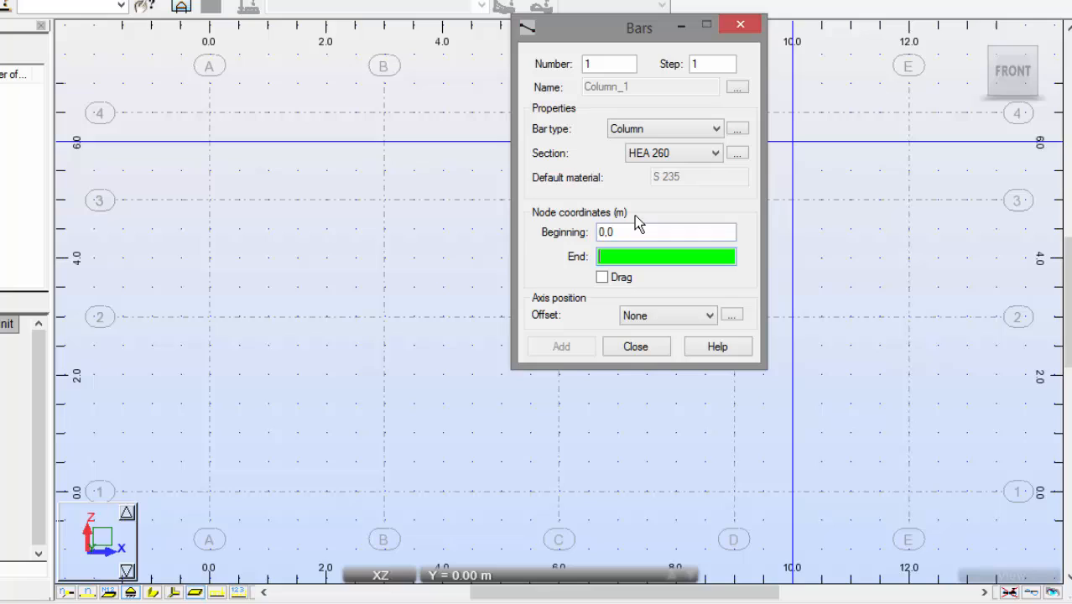
text(0.5)
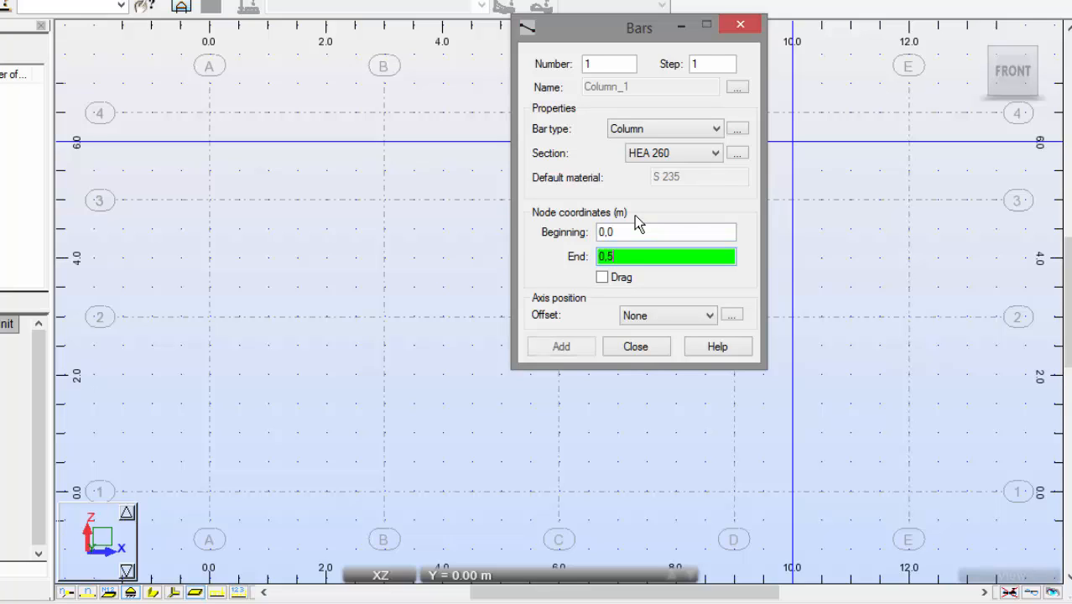
click(560, 345)
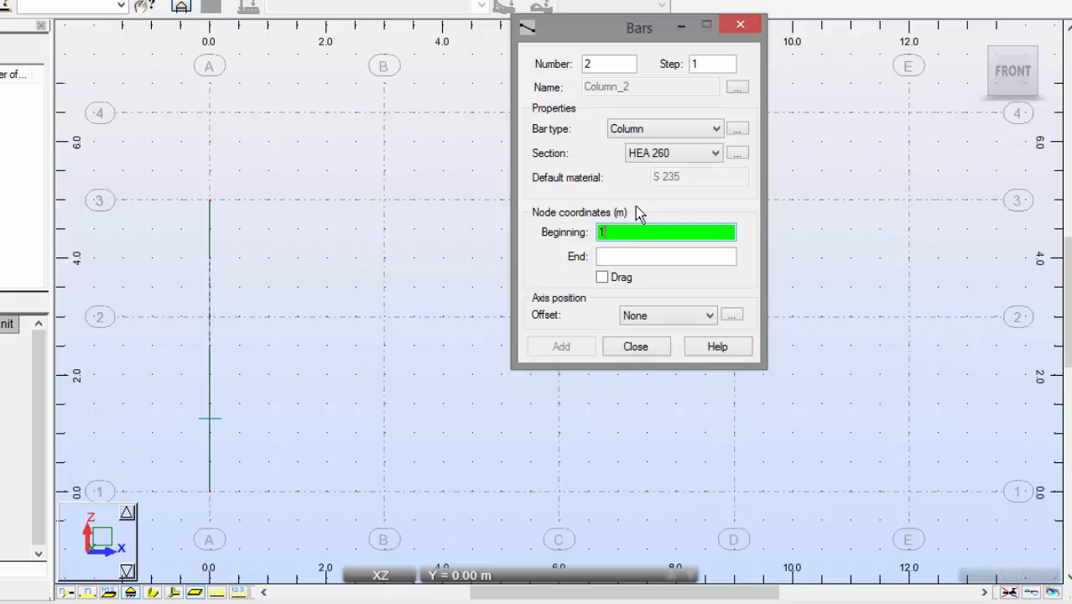
- Add the 3 m middle column from 6,0 to 6,3 and close the Bars dialog
text(12,5)
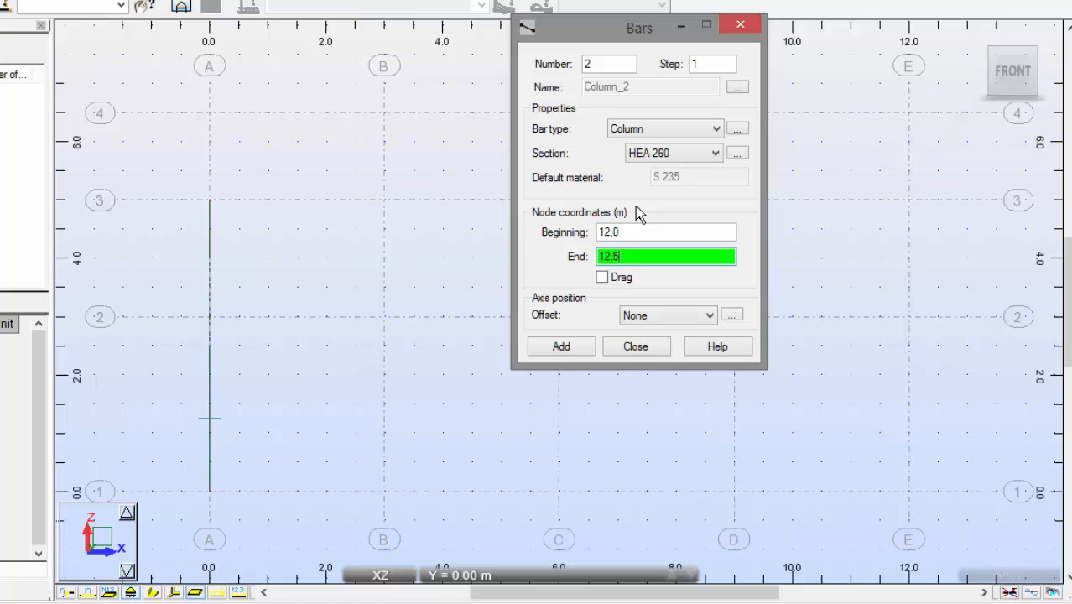
click(560, 346)
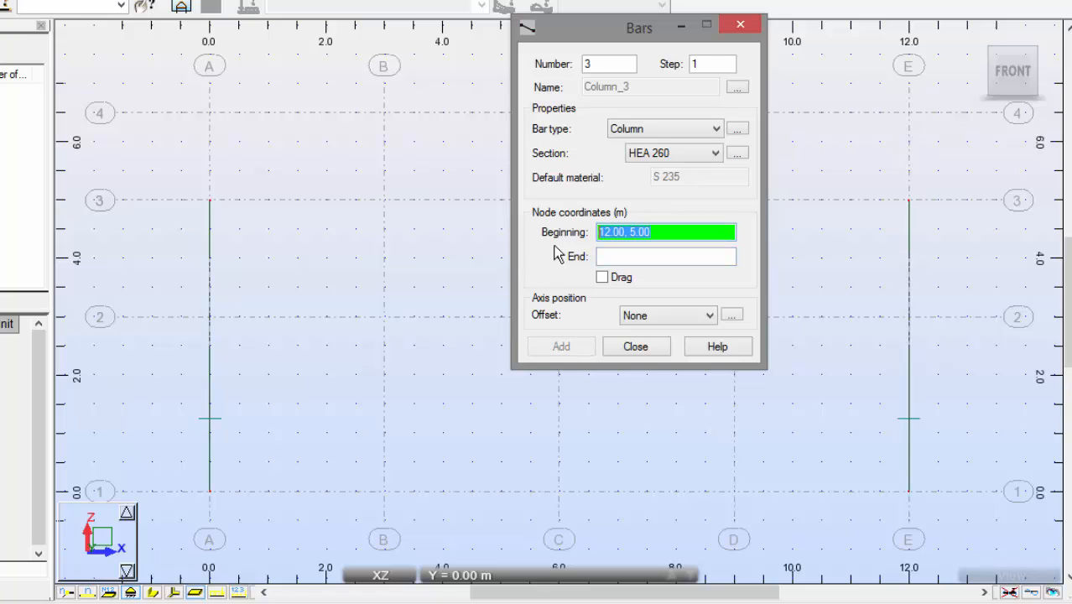
text(6,0)
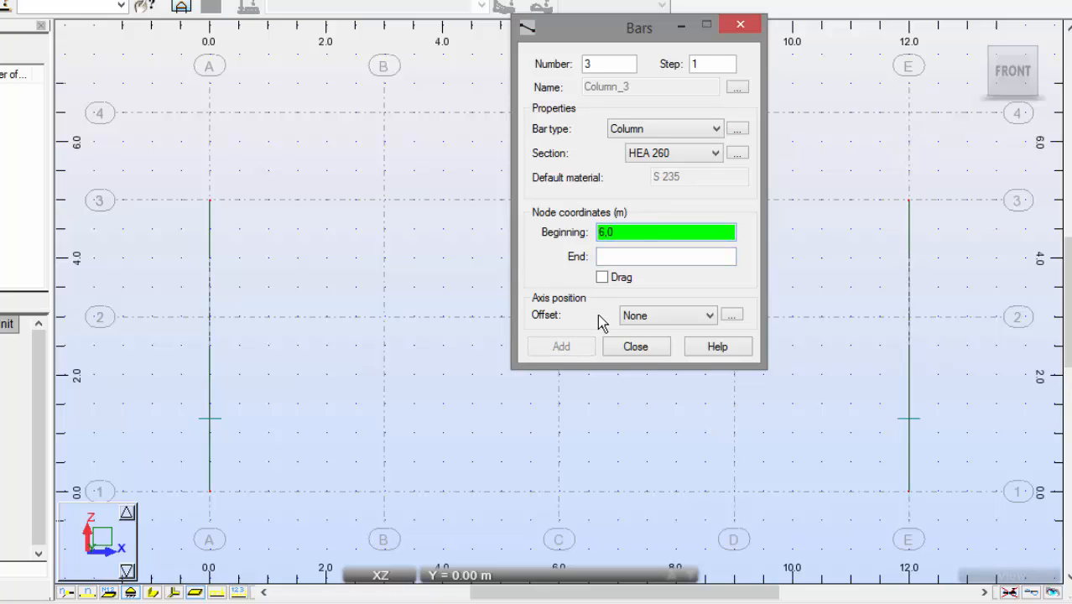
text(6,3)
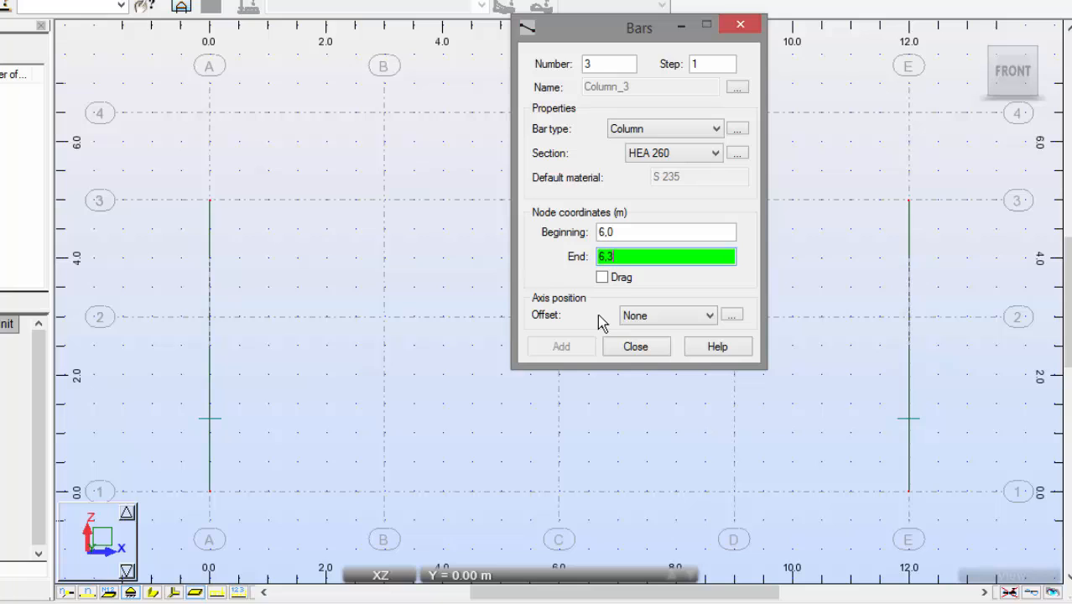
click(560, 347)
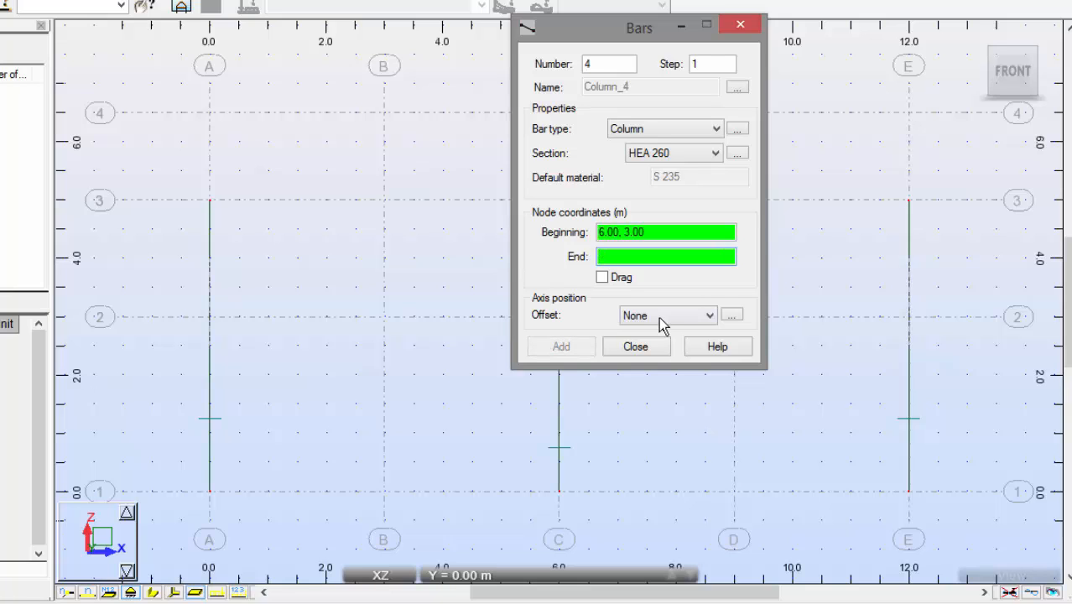
click(635, 345)
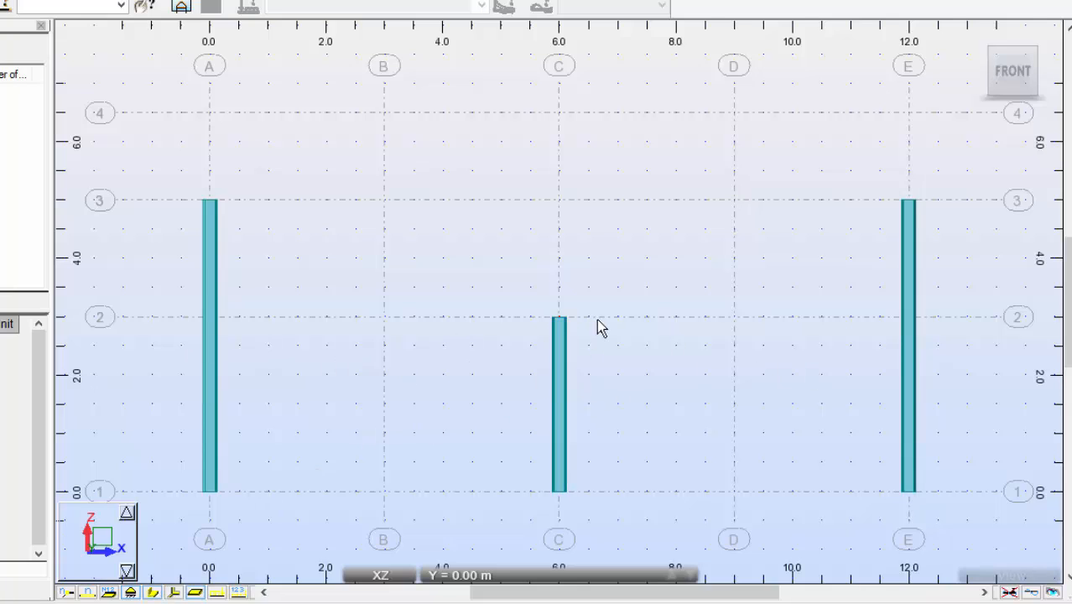
mouse_move(618, 341)
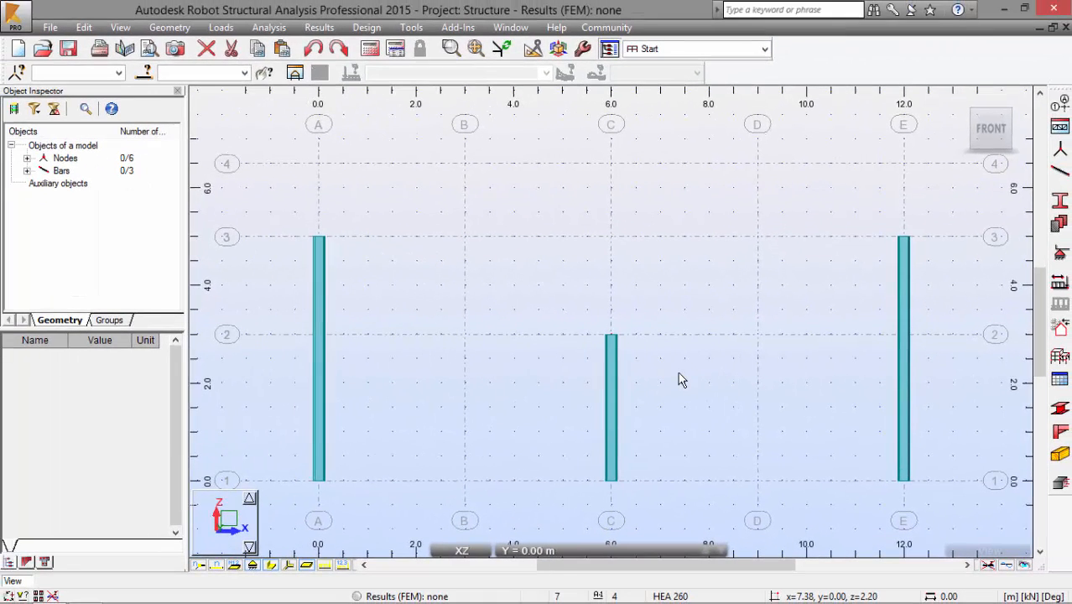
mouse_move(679, 377)
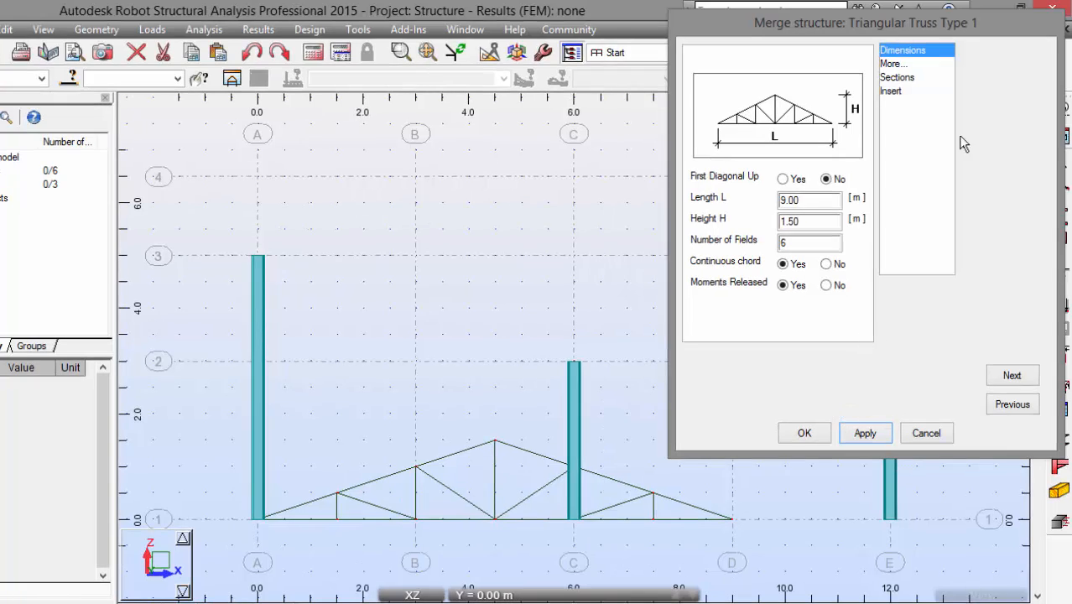
- Set truss length to 12, keep height 1.50, and set 8 fields
text(12)
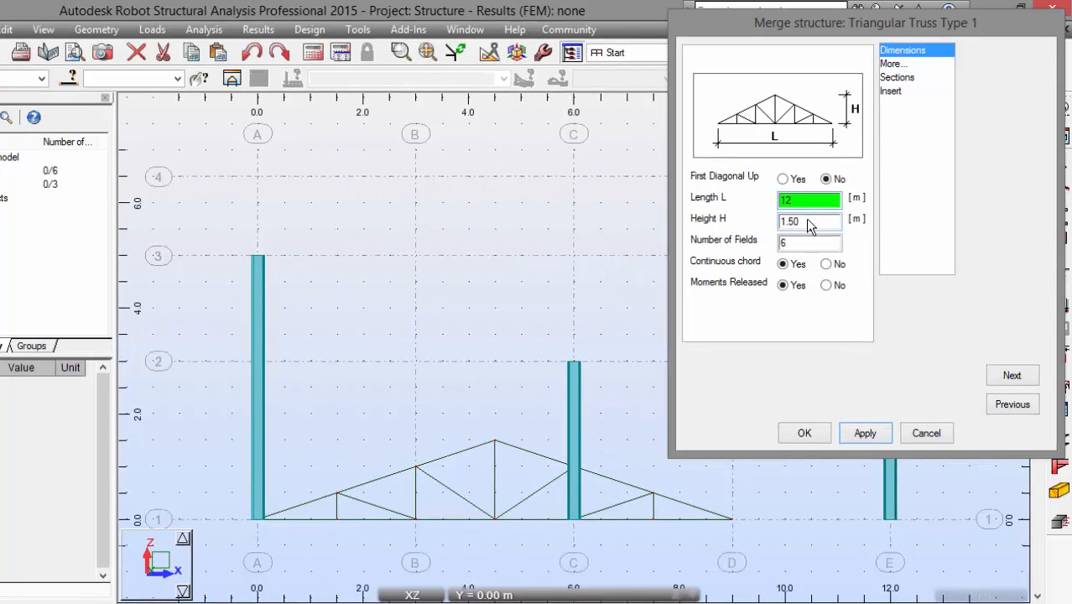
click(808, 220)
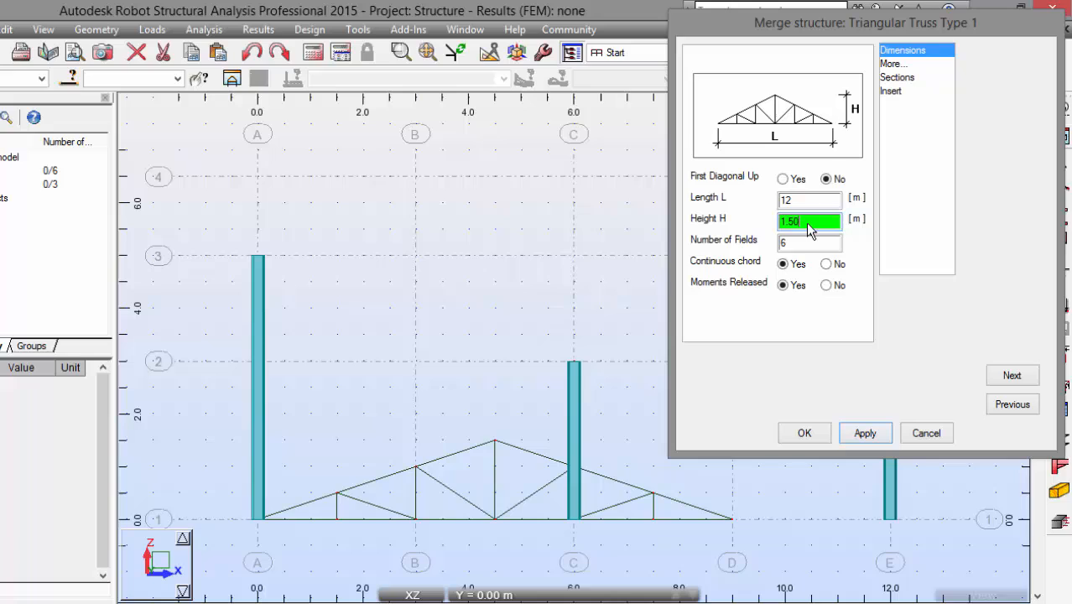
click(809, 243)
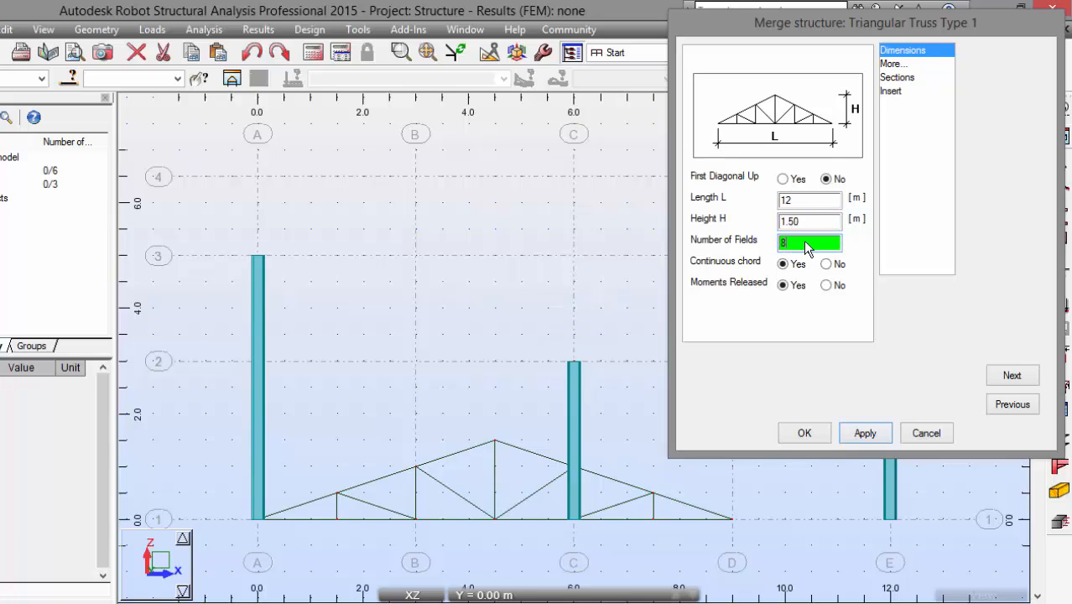
click(897, 77)
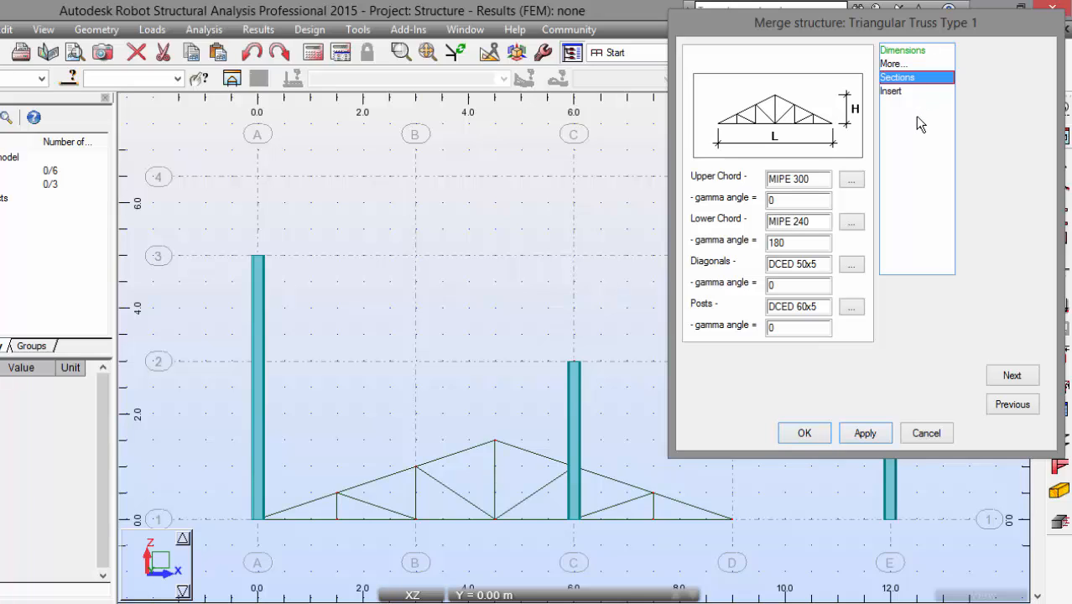
mouse_move(939, 134)
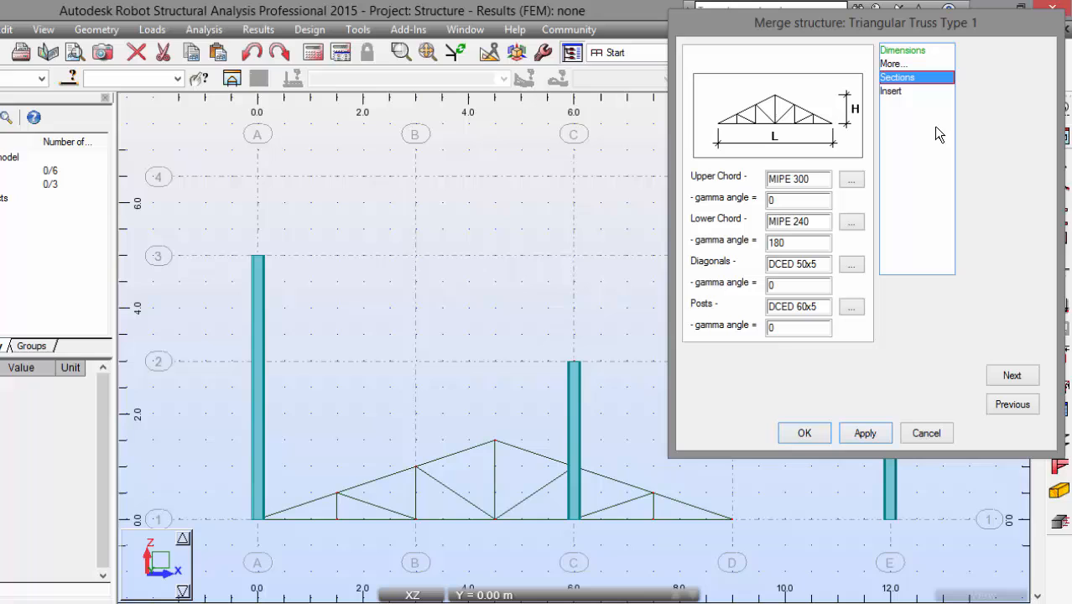
mouse_move(1037, 132)
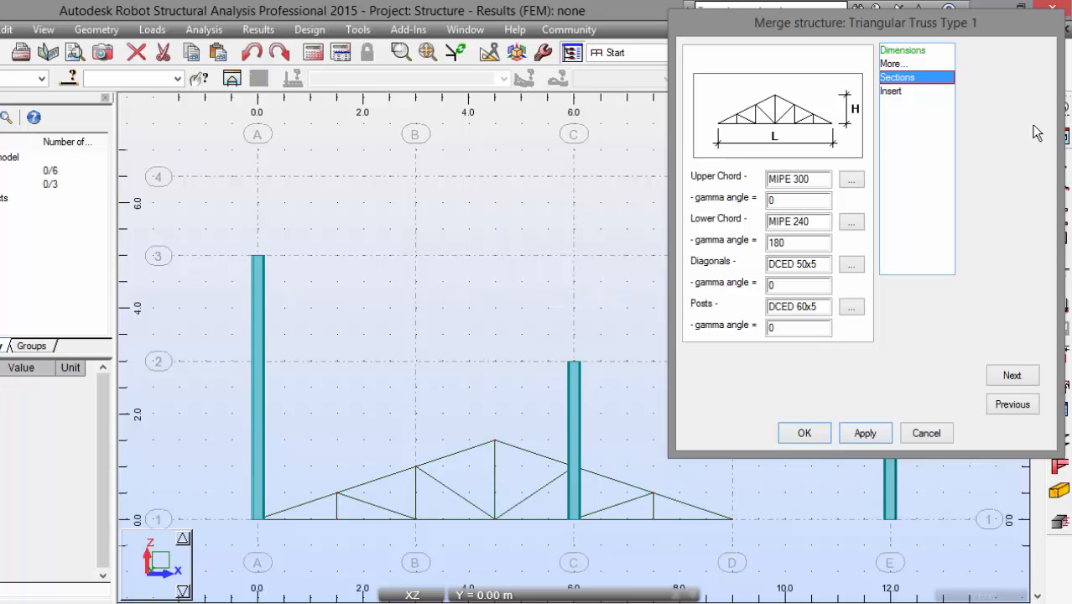
- Give the truss DCED 90 chords and CAE 70x7 diagonals from Simple Catpro
click(852, 179)
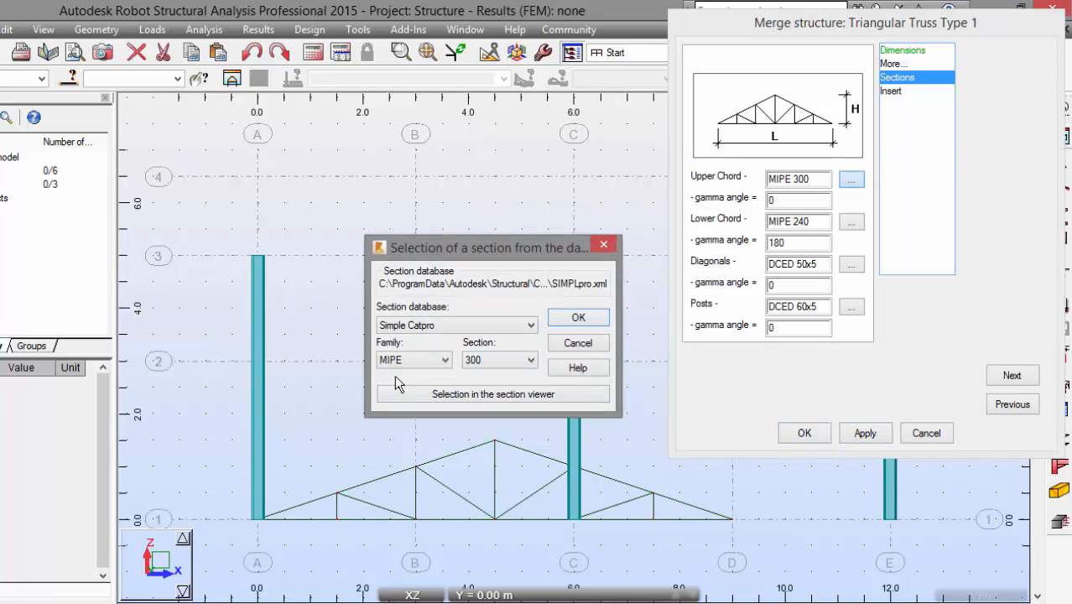
click(445, 360)
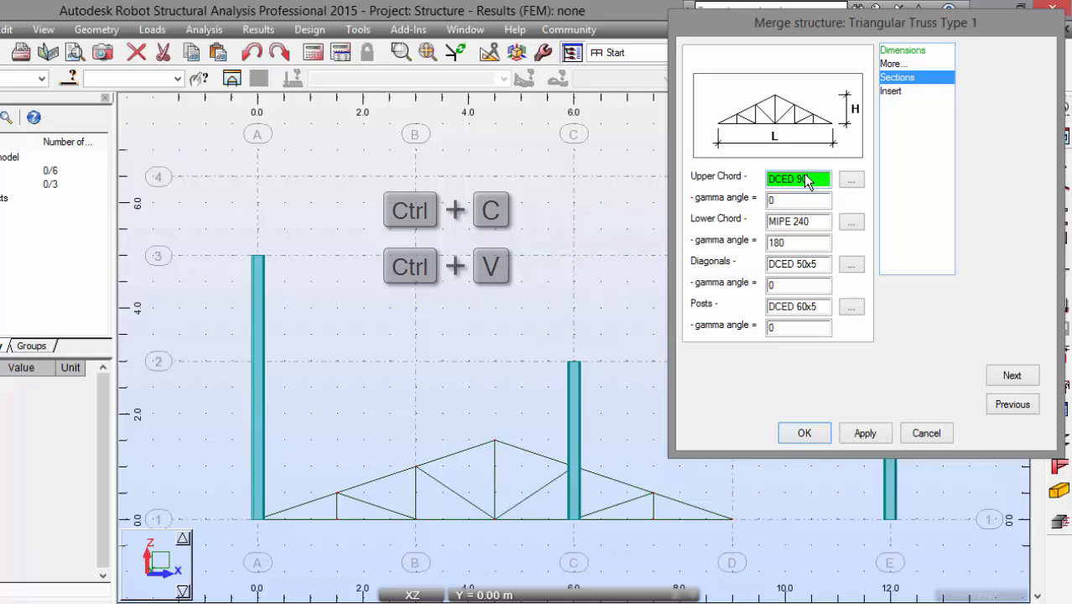
click(798, 220)
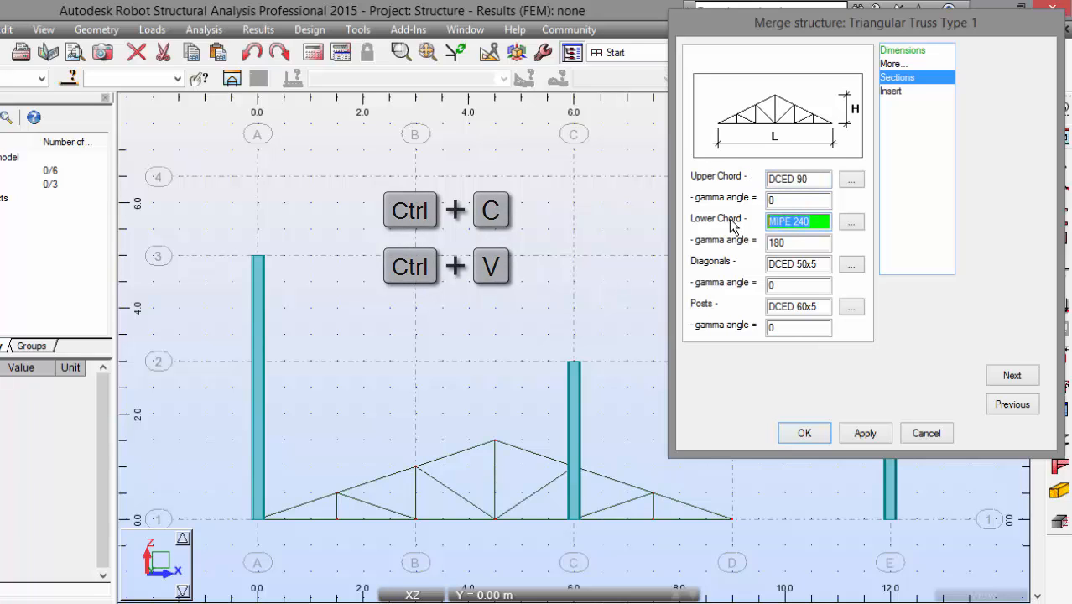
click(852, 222)
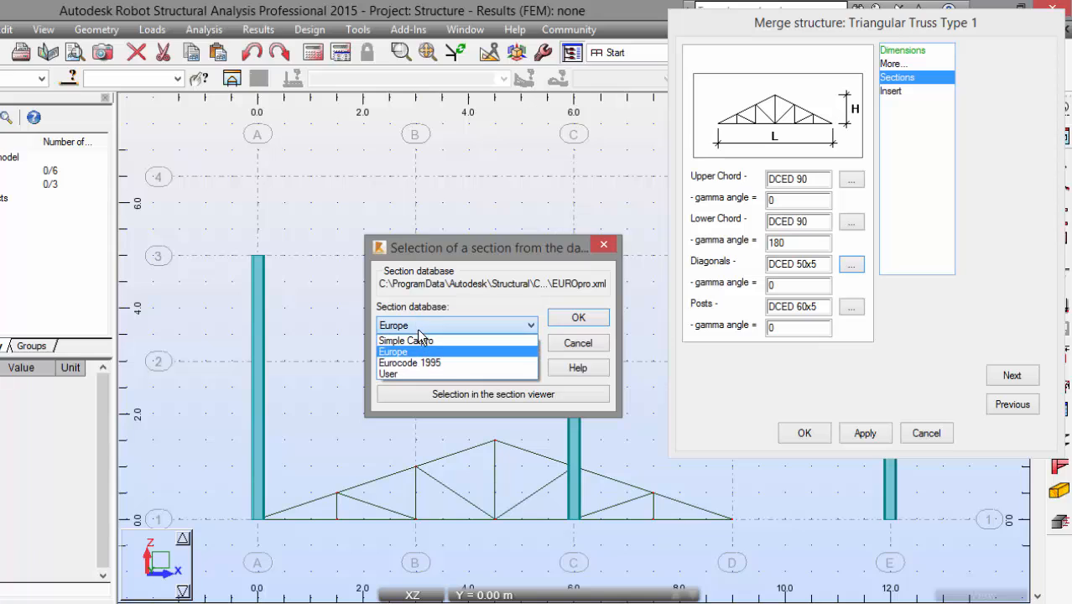
click(405, 340)
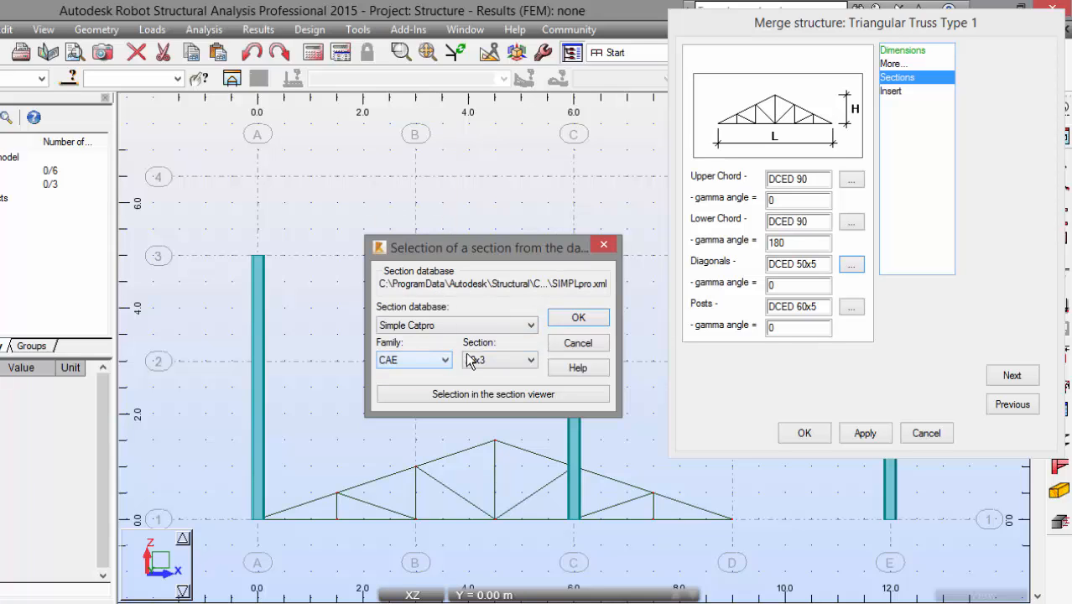
click(529, 359)
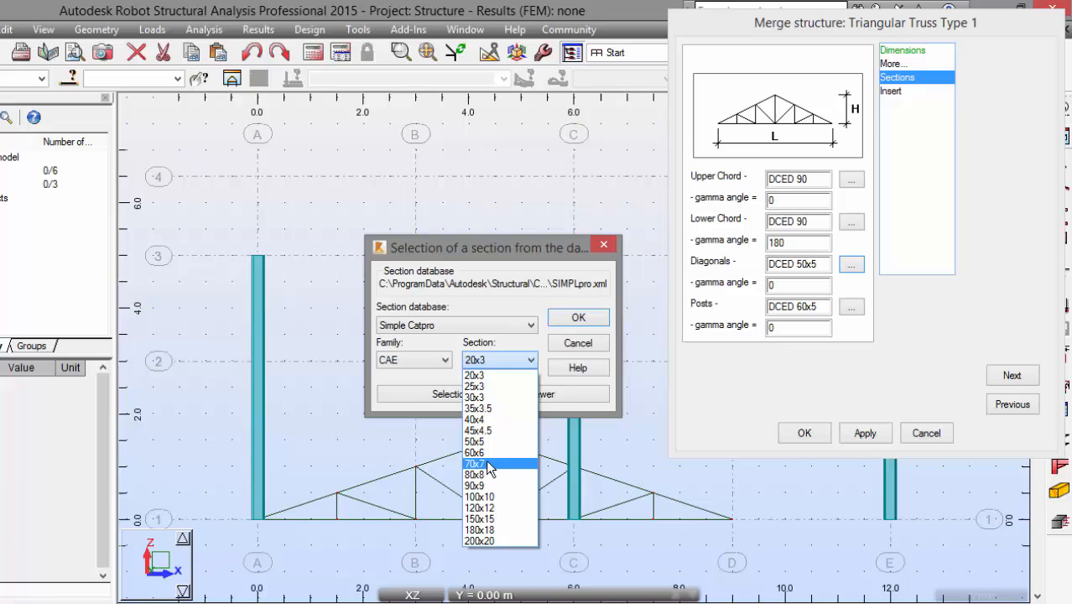
click(475, 464)
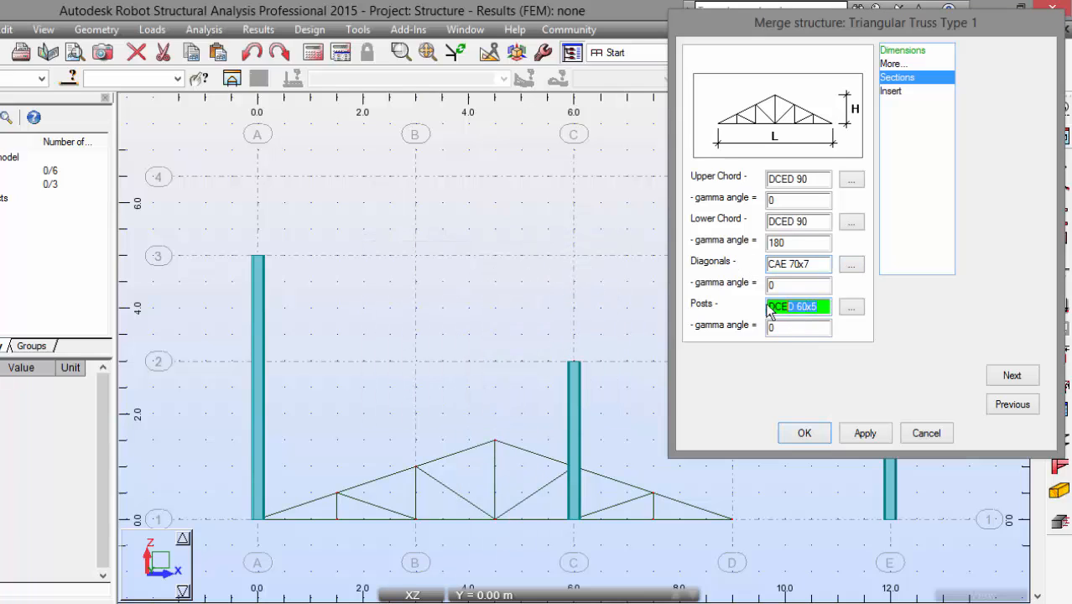
- Insert the truss at point 0,0,5 on top of the columns
click(890, 90)
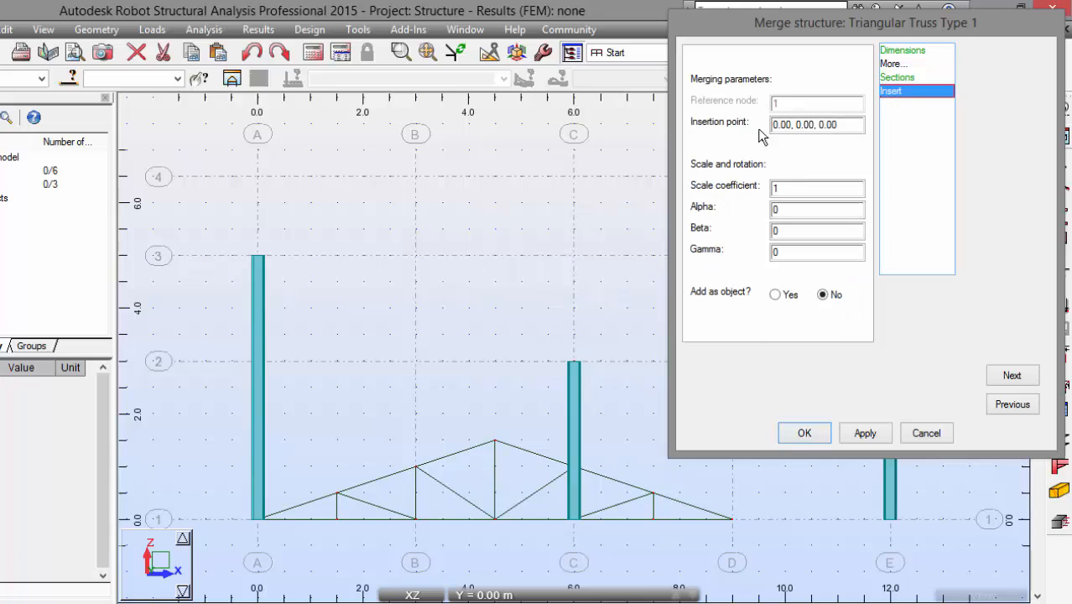
click(817, 124)
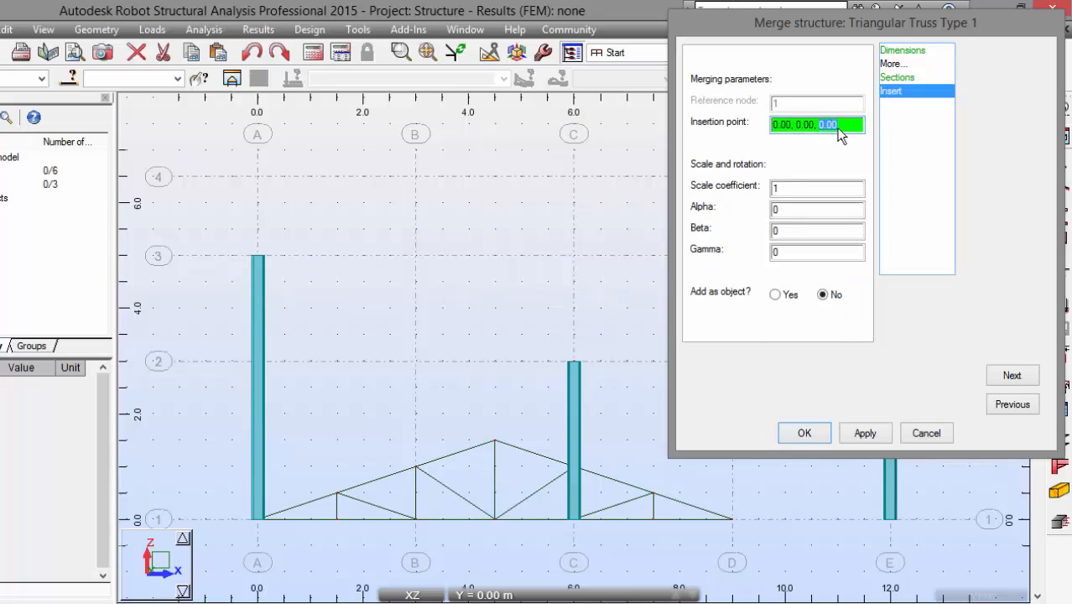
click(865, 433)
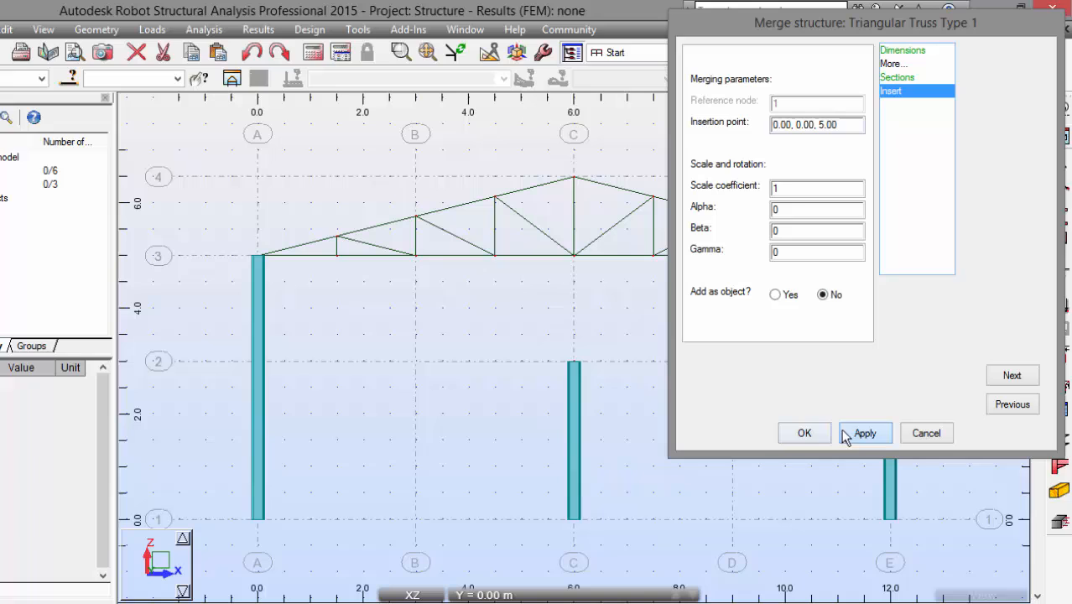
click(804, 433)
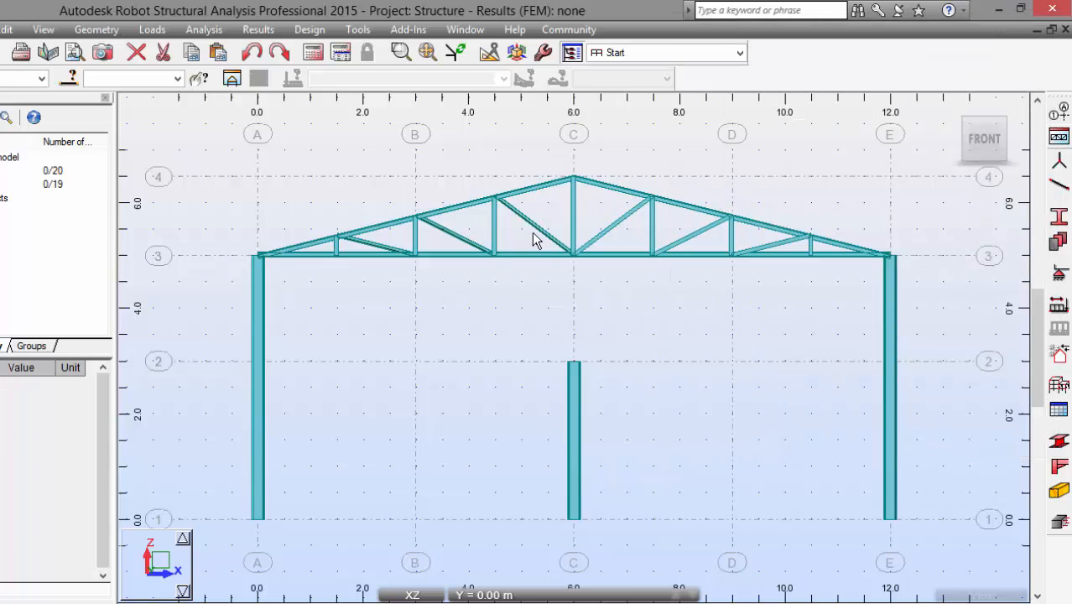
- Enter a 12 m length and 1 m height for the rectangular truss
click(537, 227)
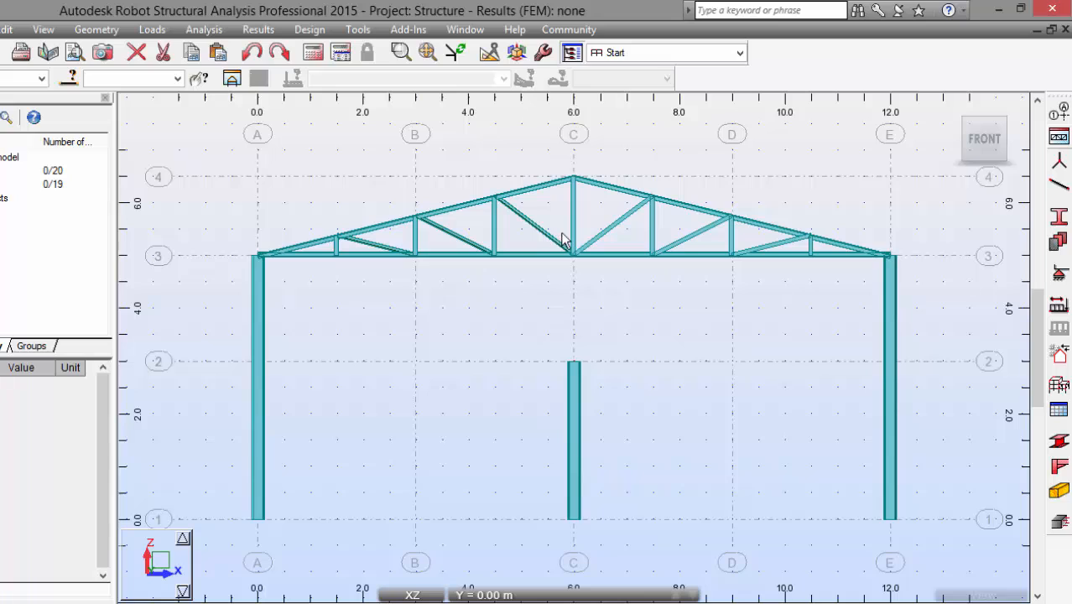
mouse_move(715, 212)
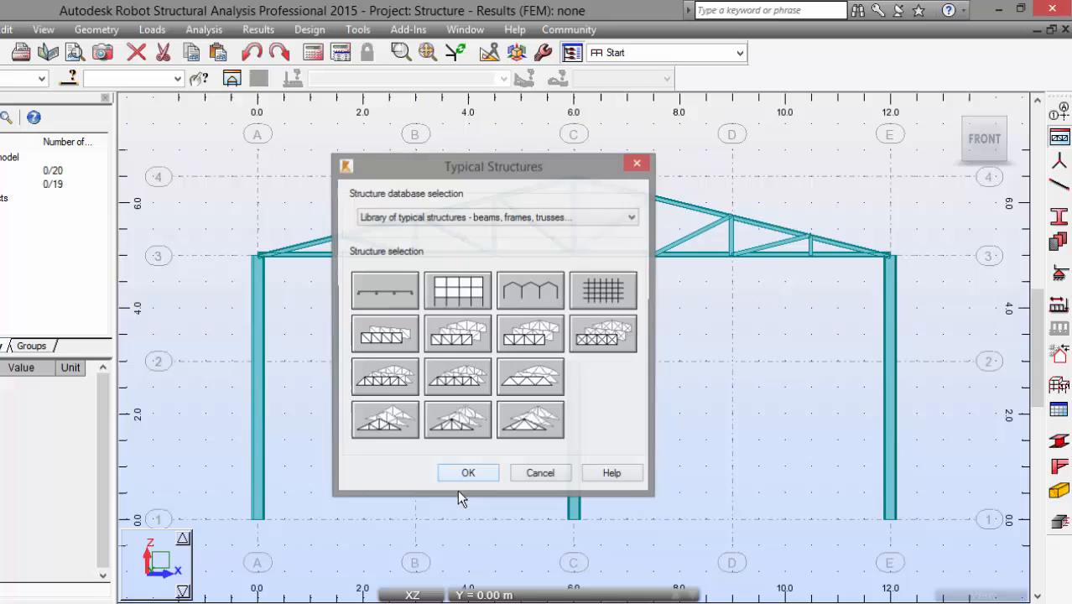
click(468, 472)
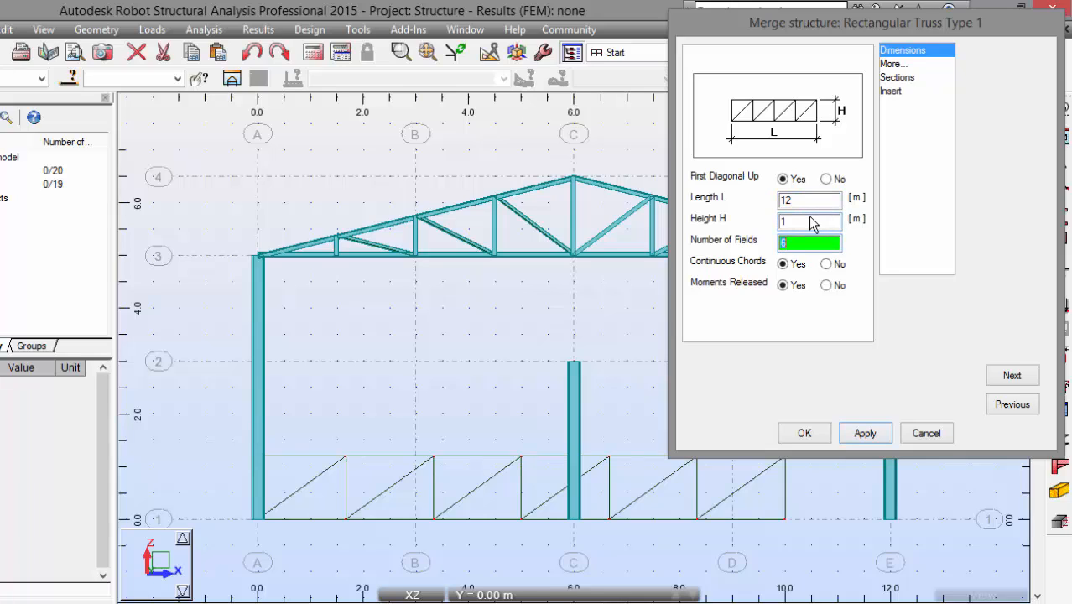
click(897, 77)
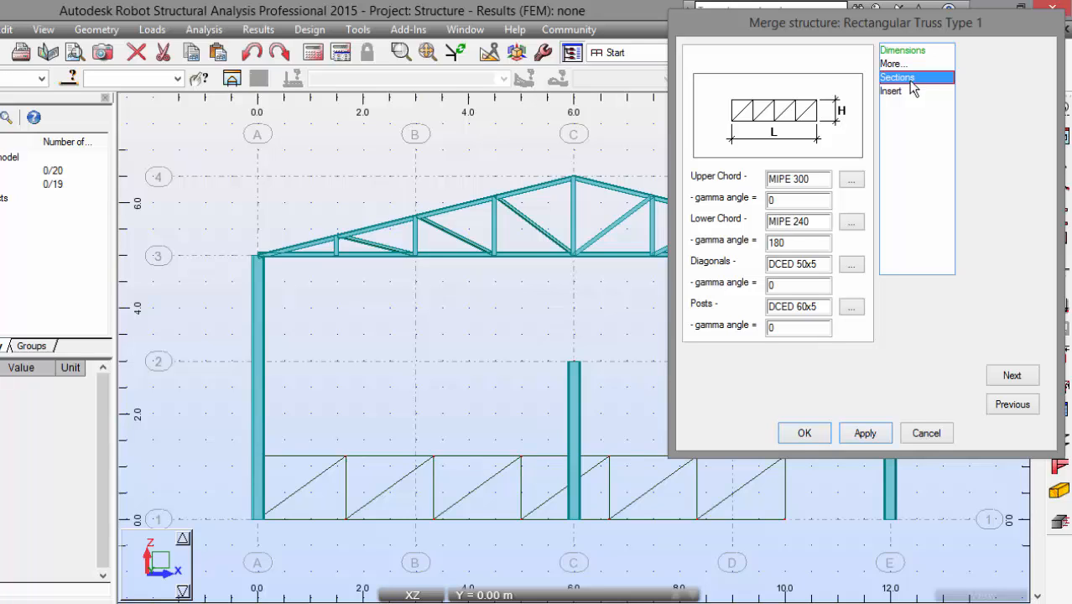
- Assign DCED 90 sections to the truss chords
click(852, 179)
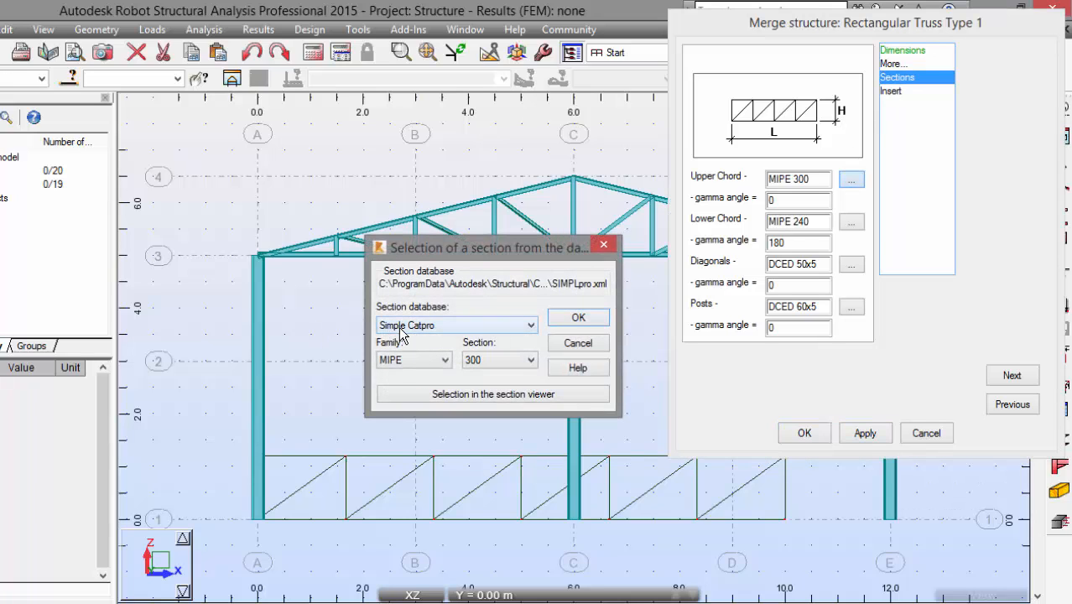
click(411, 359)
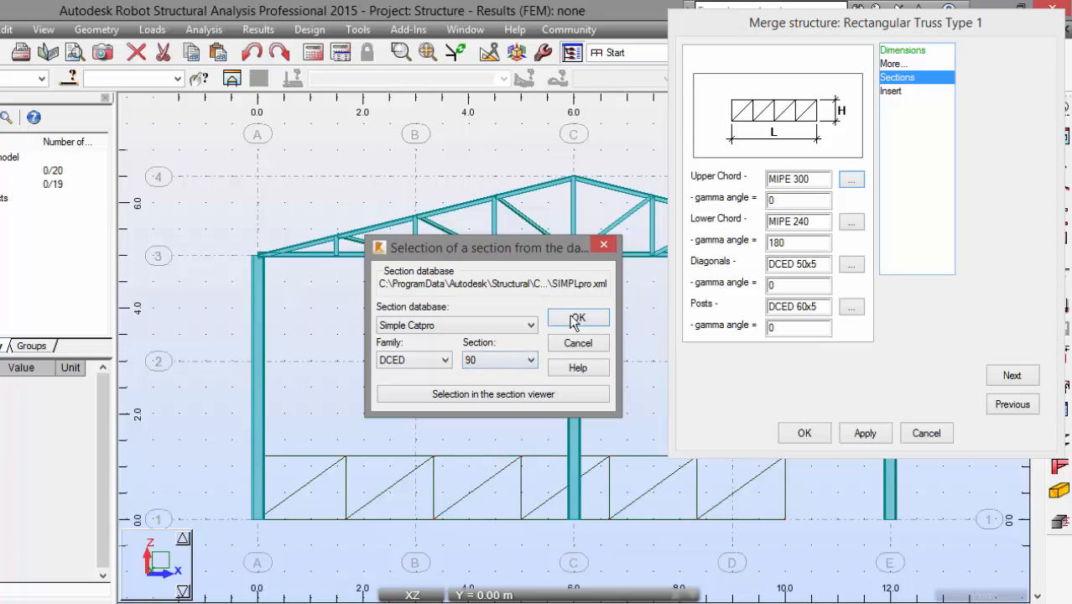
click(577, 317)
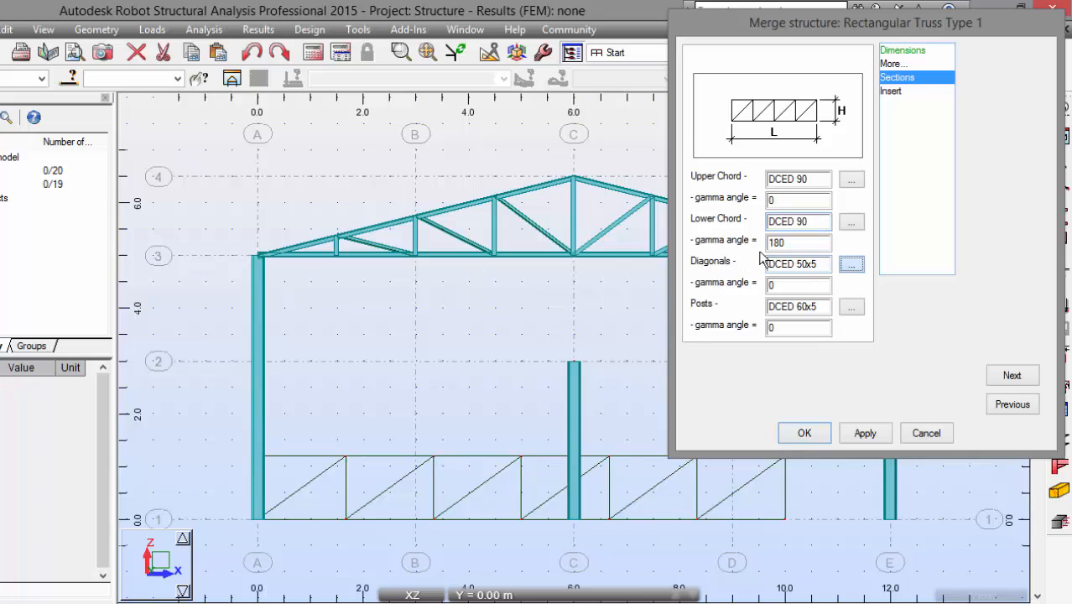
- Assign CAE 70x7 angles to the diagonals and posts and preview the truss
click(851, 263)
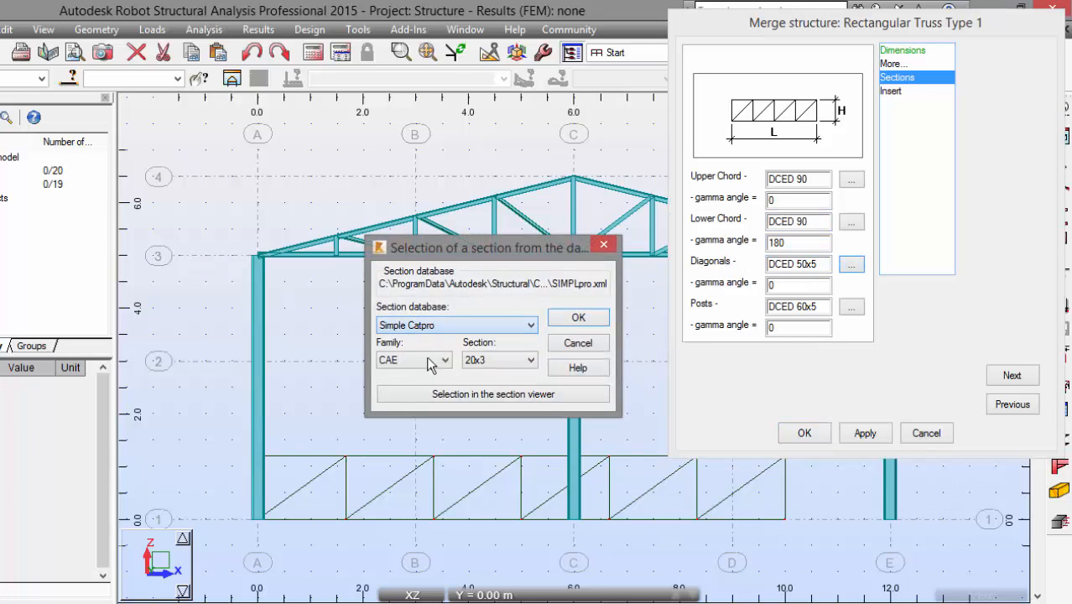
click(445, 360)
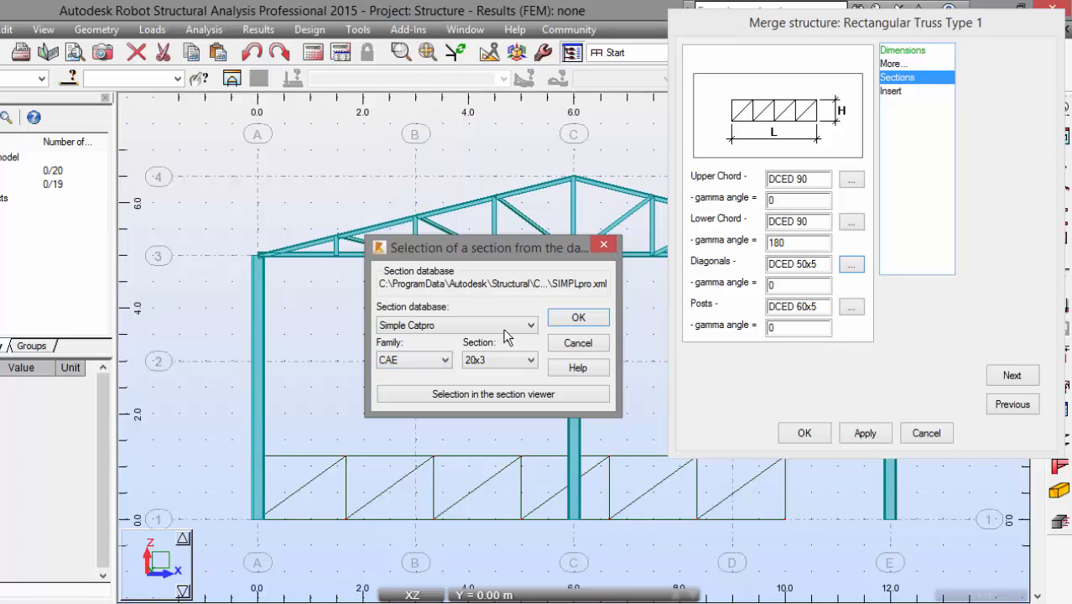
click(499, 360)
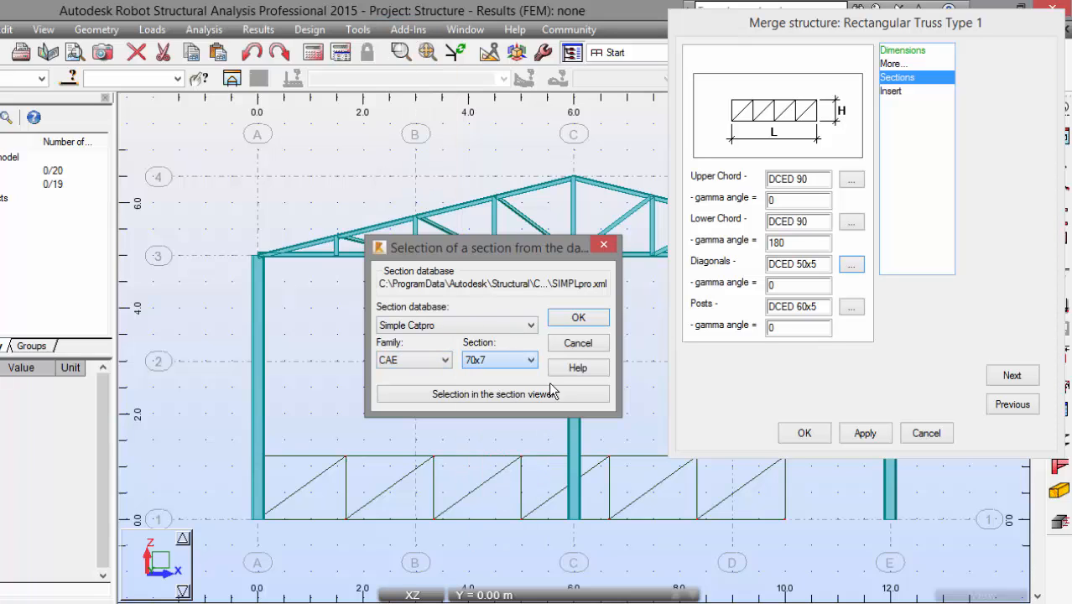
click(578, 317)
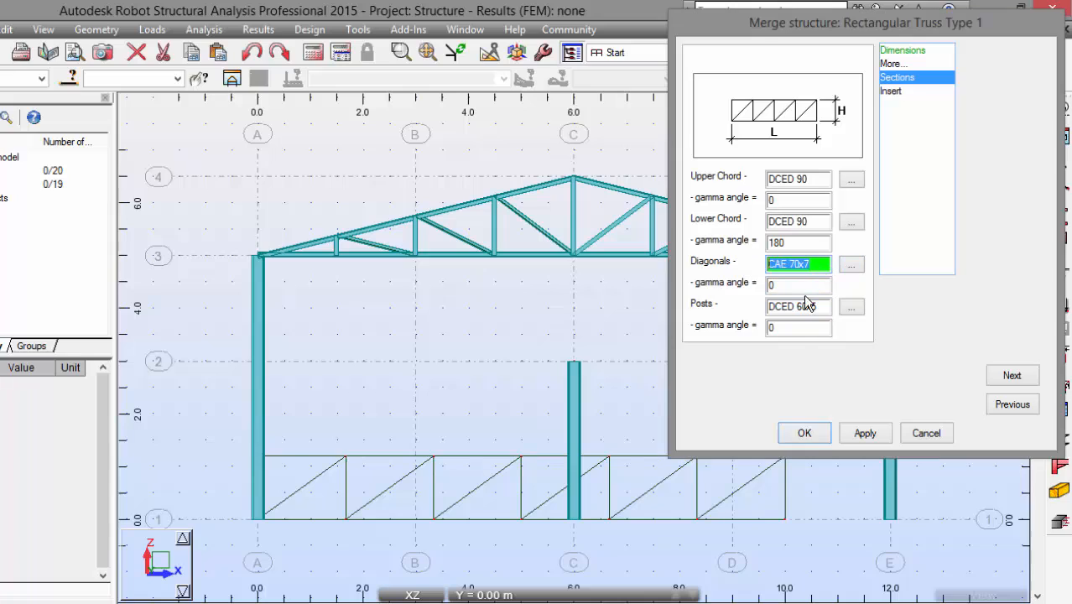
click(797, 305)
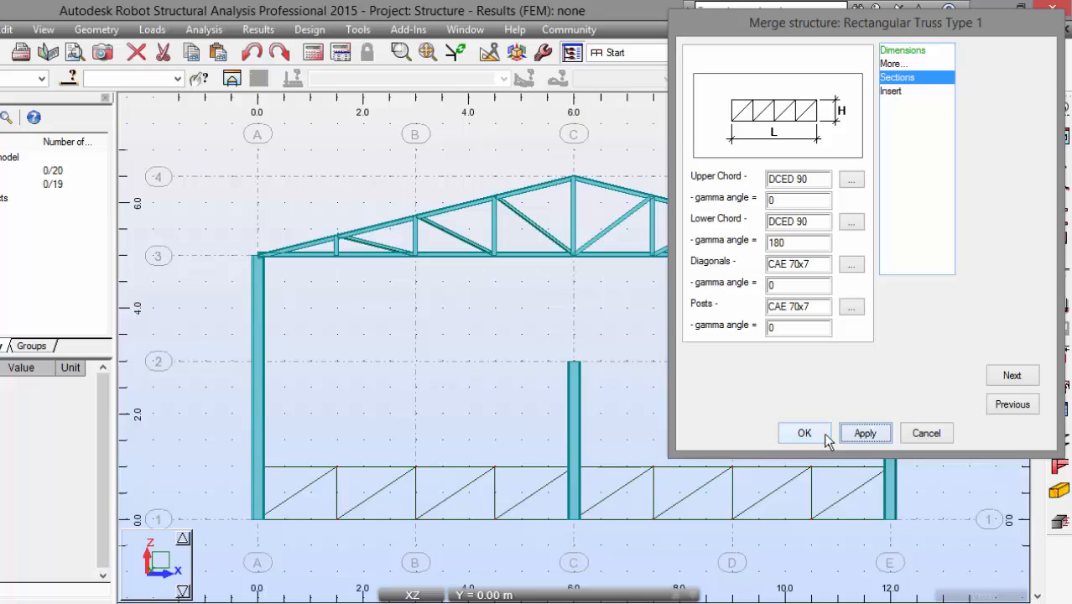
click(891, 90)
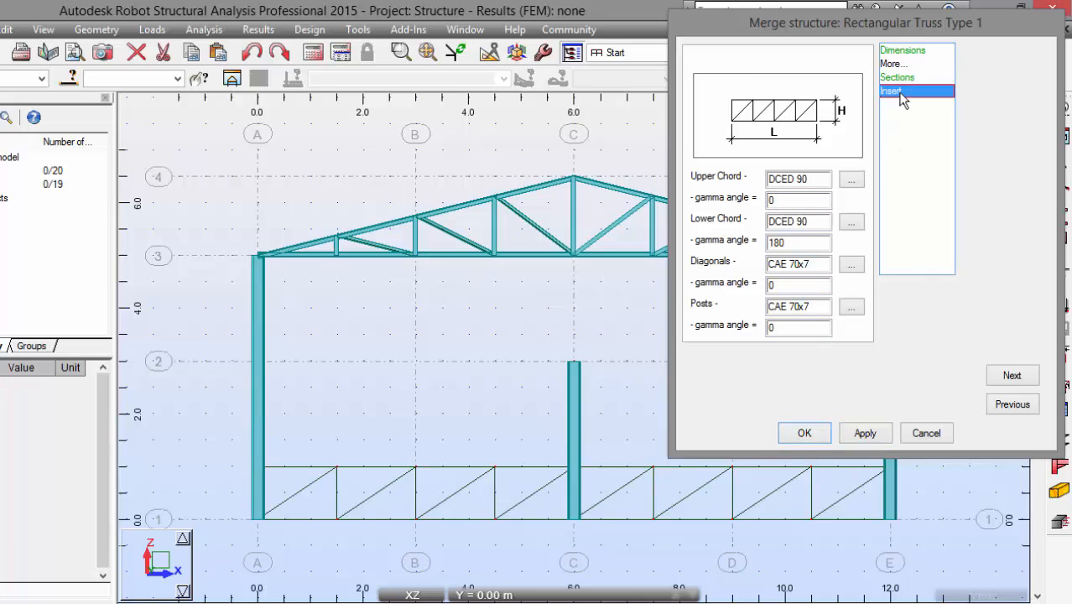
- Insert the 12 m crane-beam truss at point (0, 0, 2) and merge it into the frame
click(892, 91)
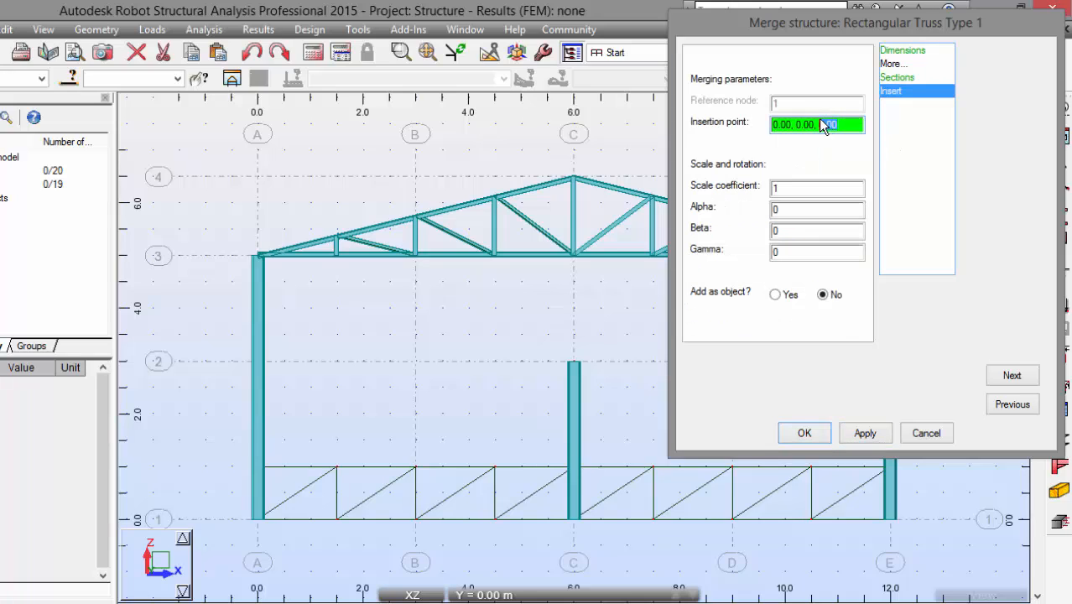
click(865, 433)
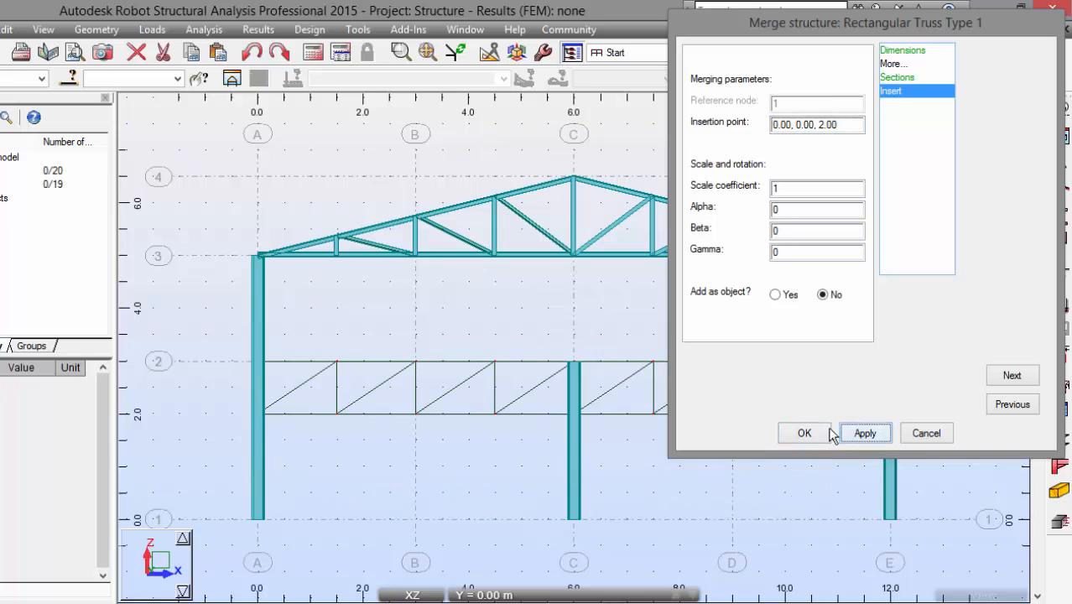
click(803, 433)
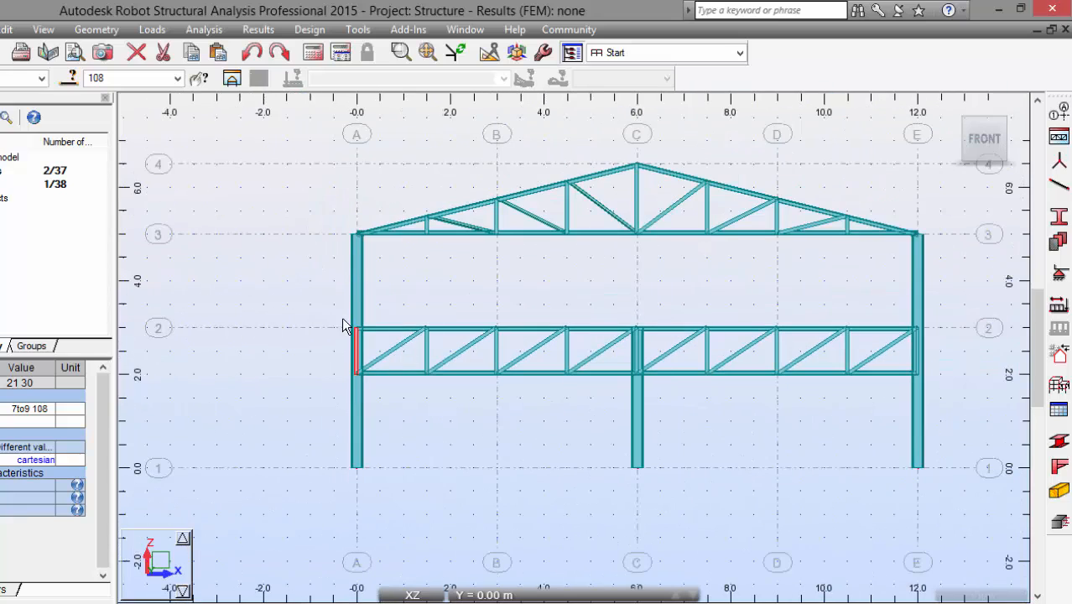
- Delete the three crane-truss posts overlapping the columns, keeping adjoining bars (35 bars remain)
drag(344, 327, 999, 418)
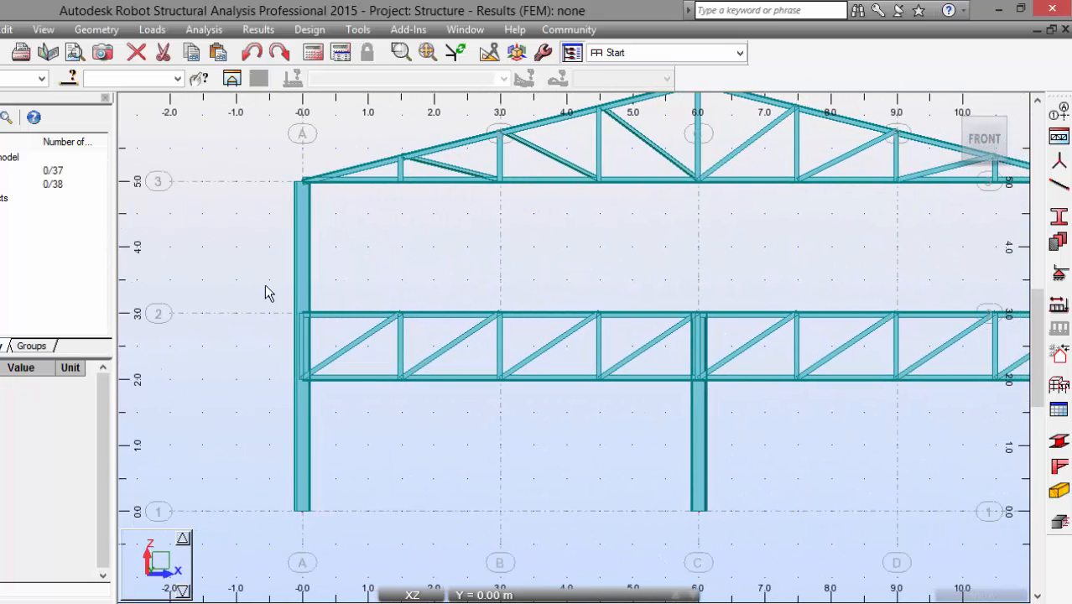
click(302, 315)
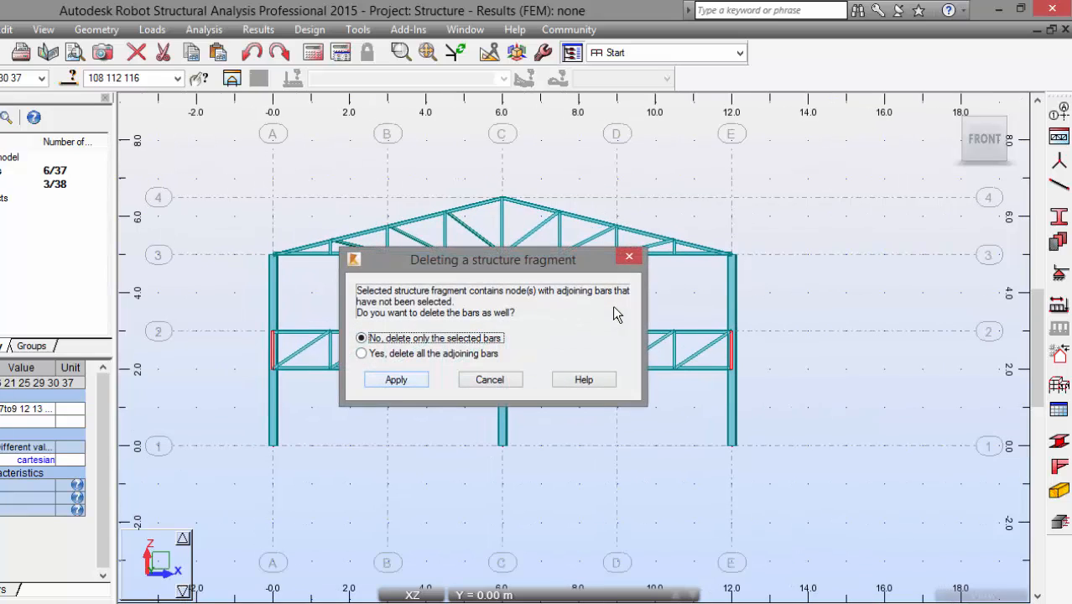
click(395, 379)
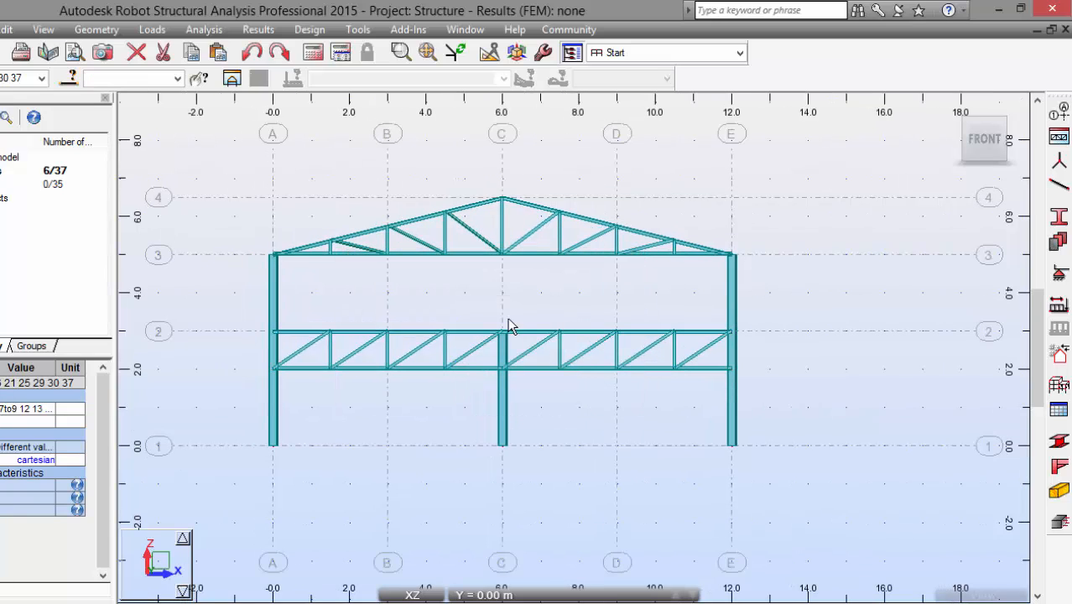
click(504, 369)
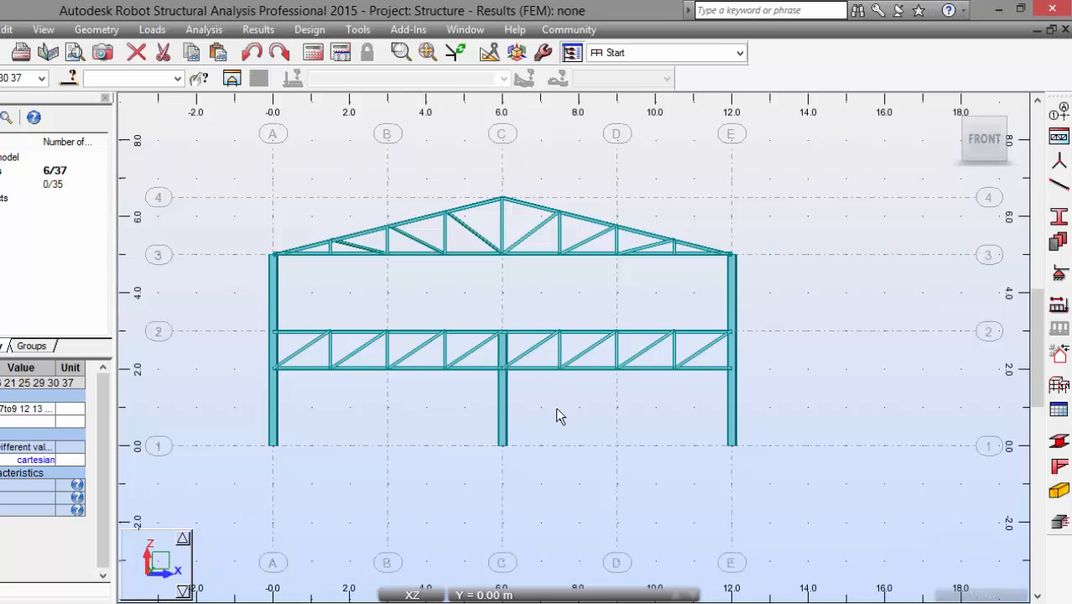
mouse_move(562, 431)
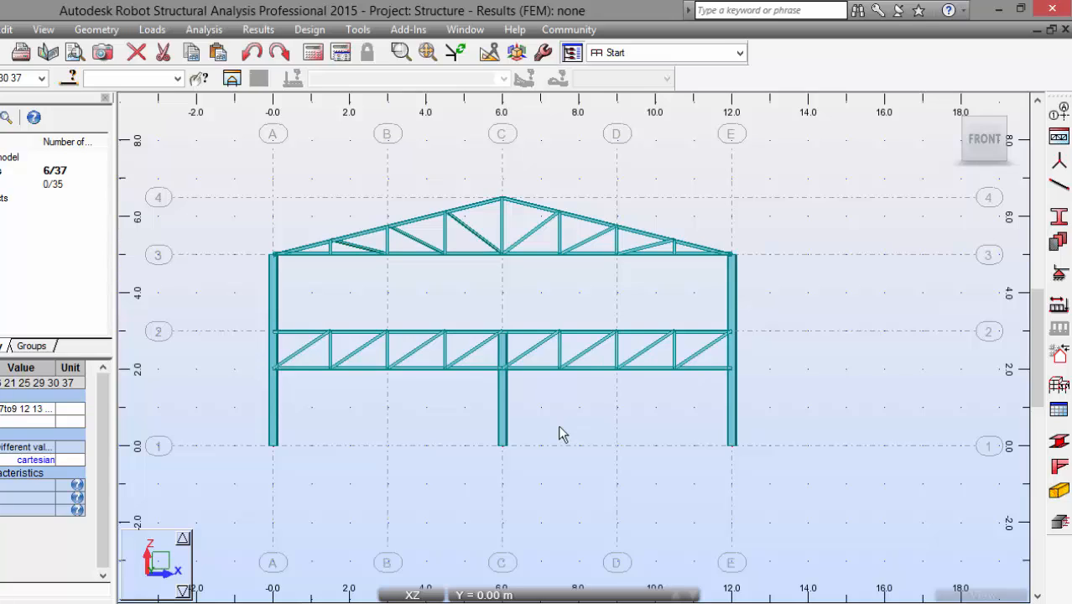
mouse_move(565, 442)
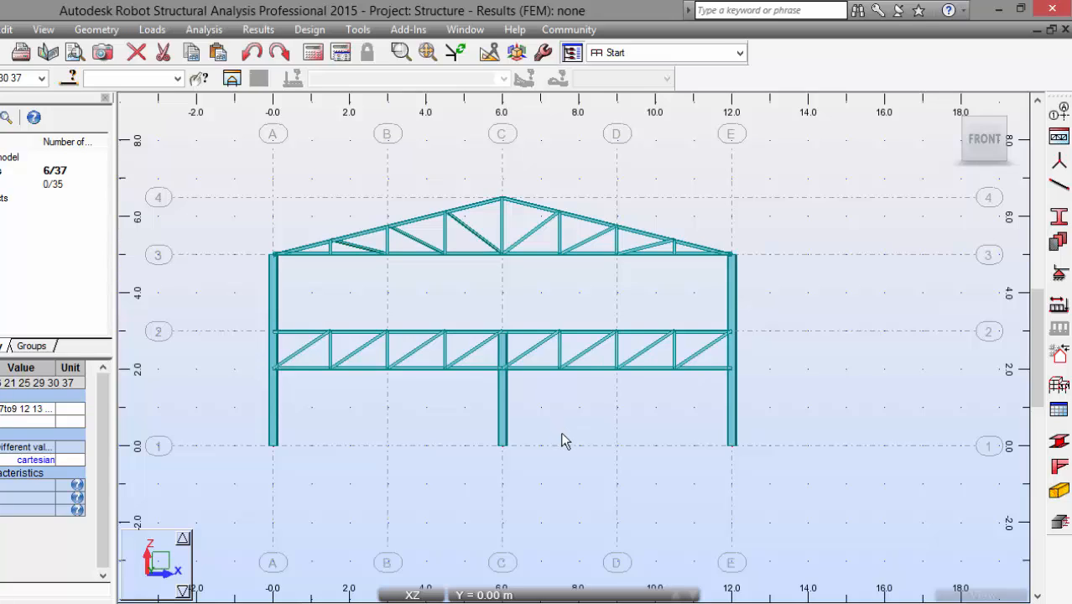
mouse_move(571, 443)
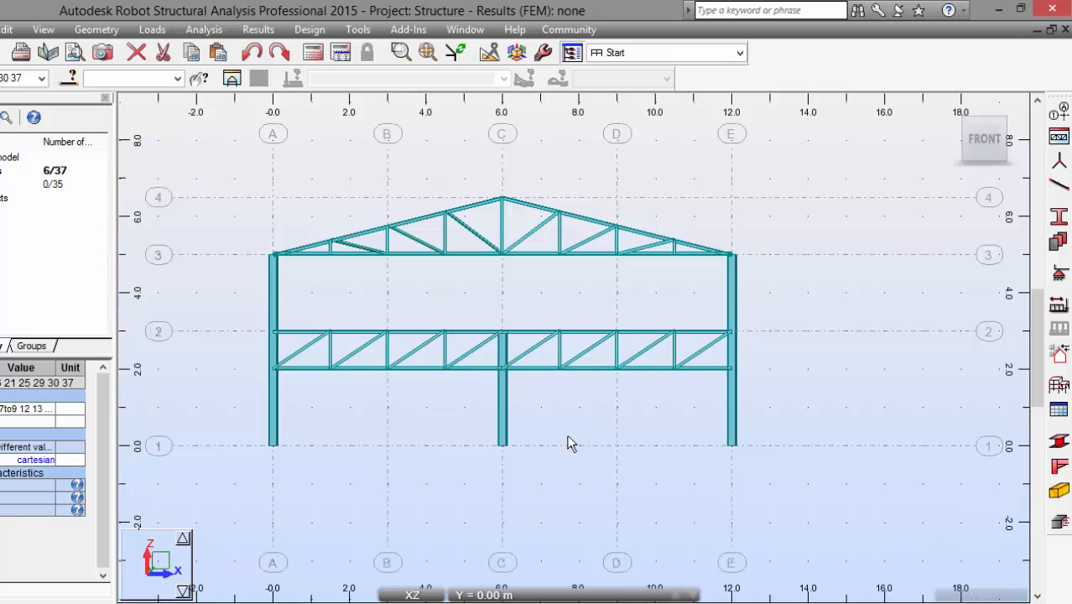
mouse_move(277, 438)
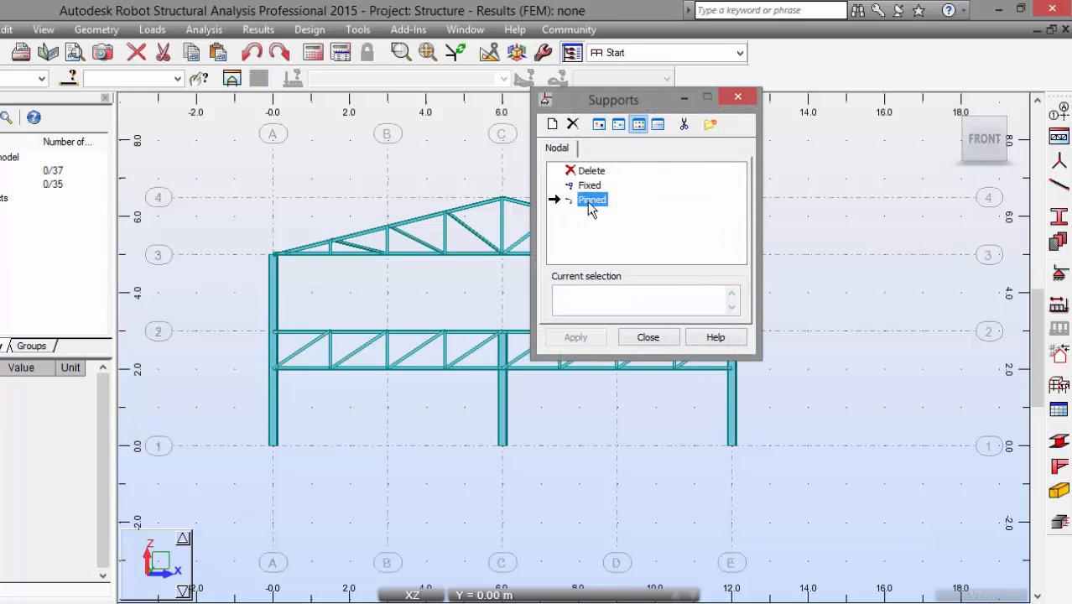
- Assign Fixed supports to column base nodes 1, 3 and 5
click(589, 185)
text(1 3 5)
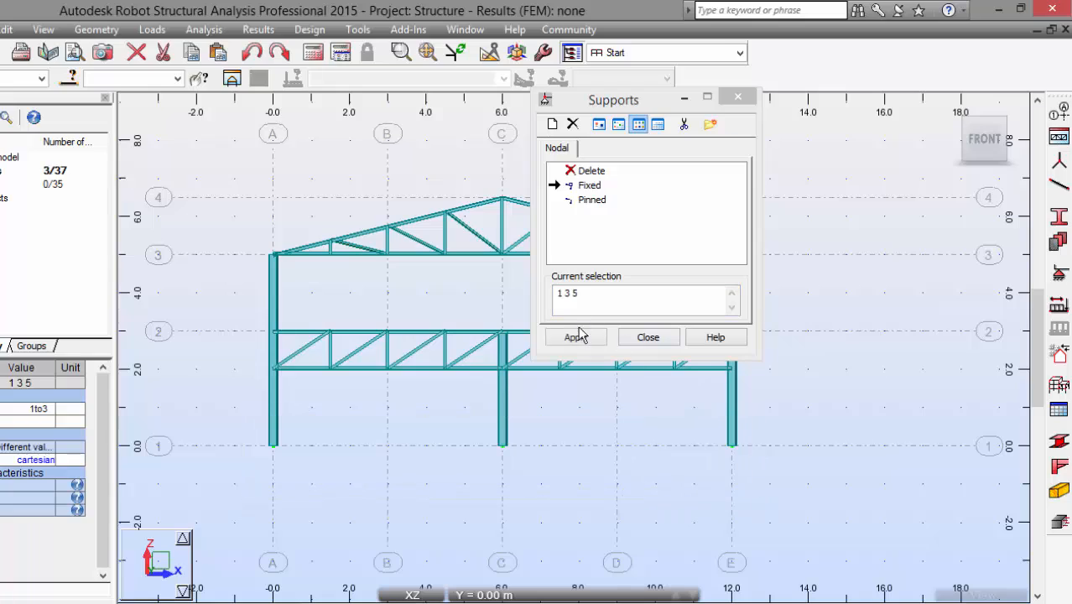
click(648, 336)
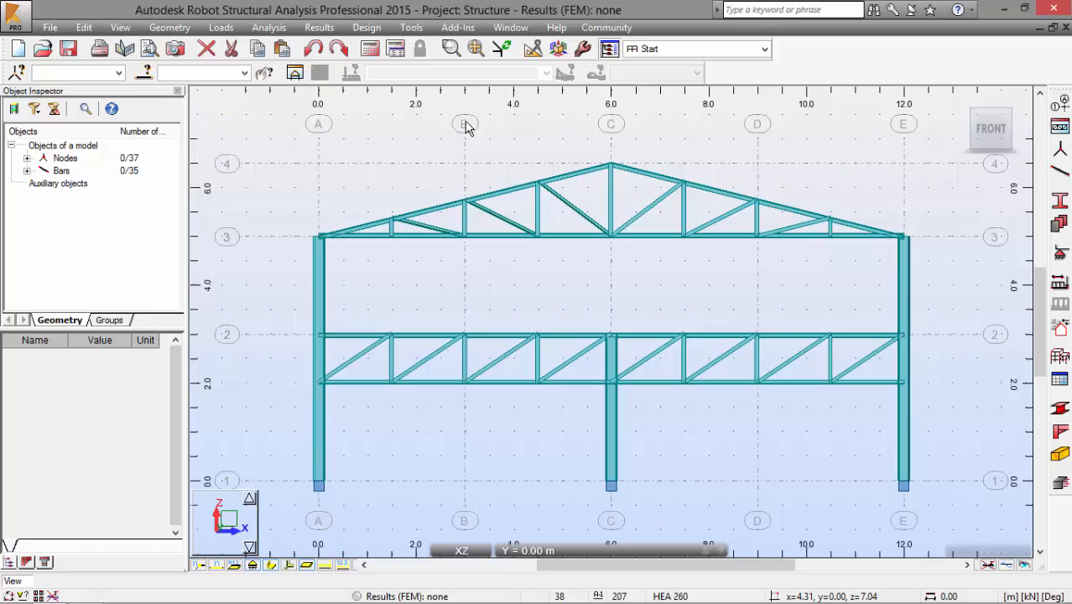
mouse_move(552, 154)
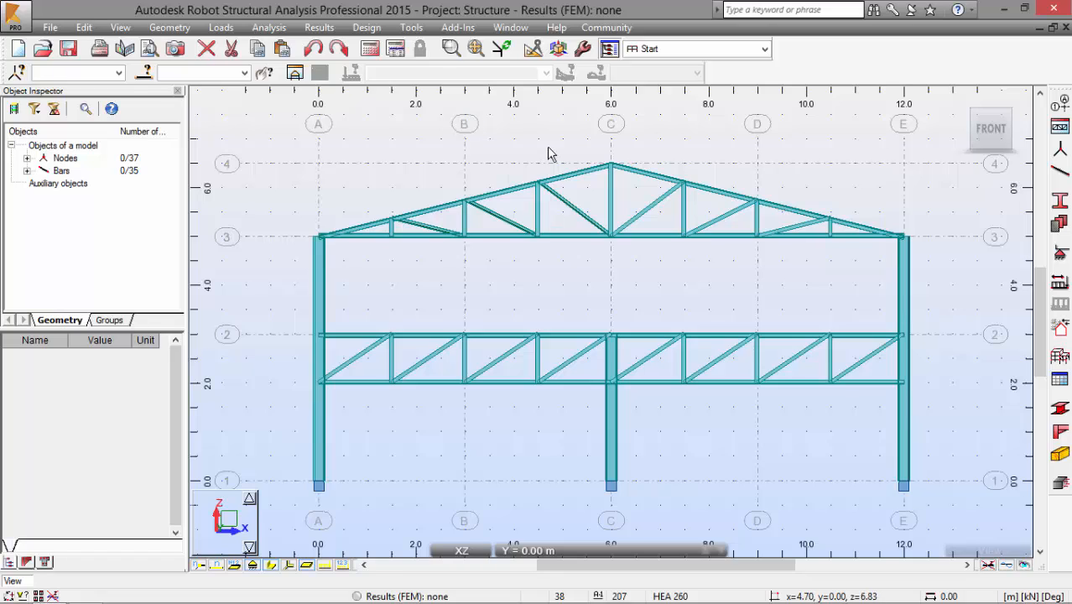
mouse_move(551, 155)
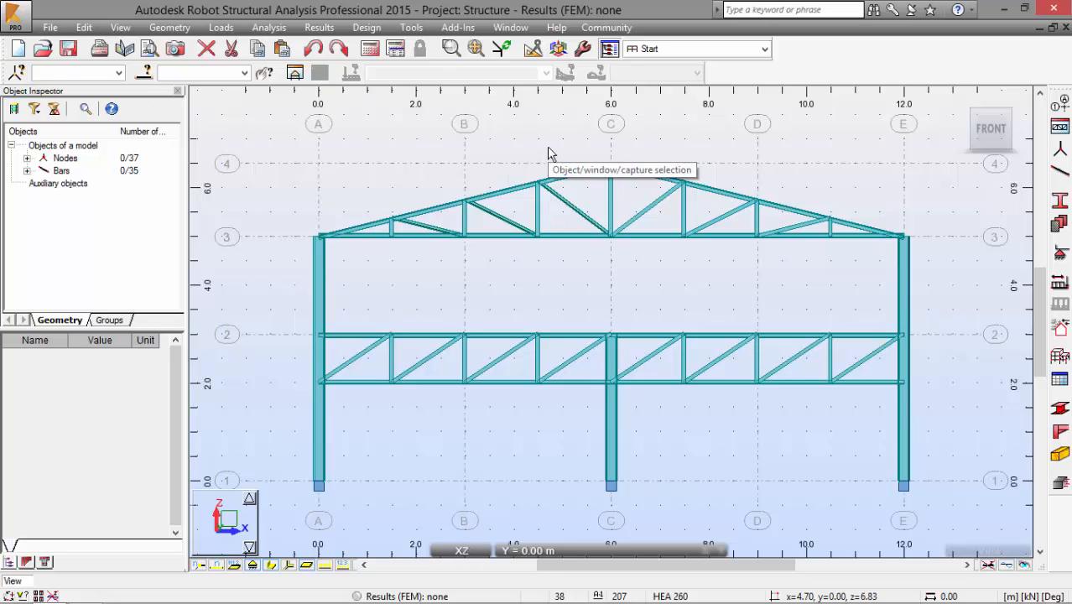